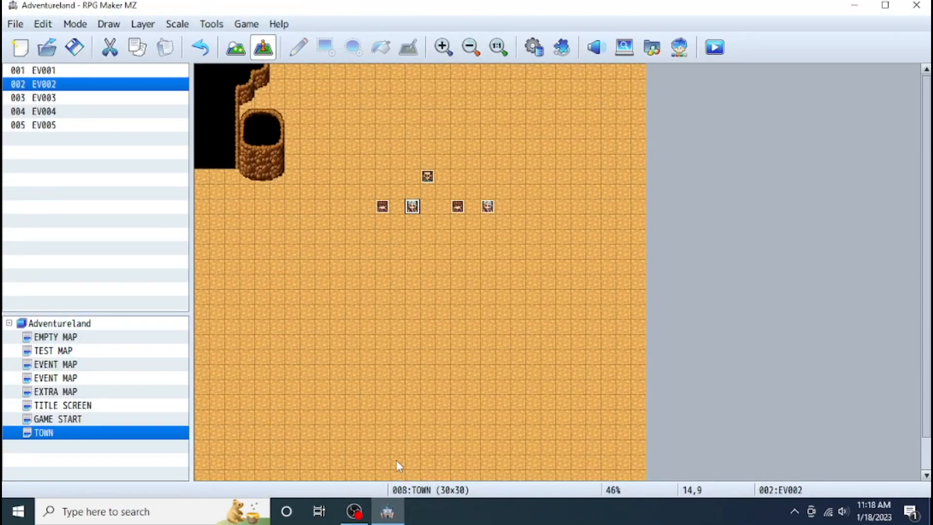
{"action": "mouse_move", "coordinate": [440, 210]}
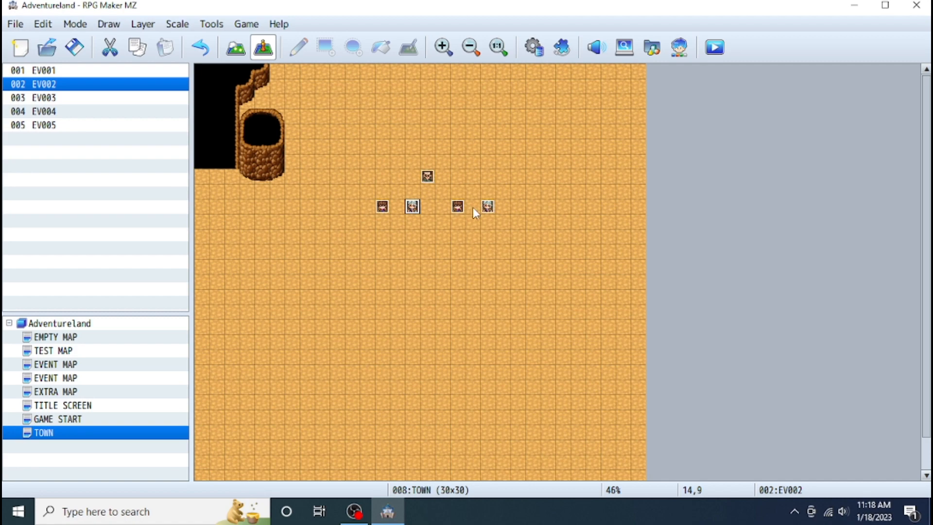
- Review the BattleCore entry in the Plugin Manager and close the plugin list
{"action": "double_click", "coordinate": [486, 206]}
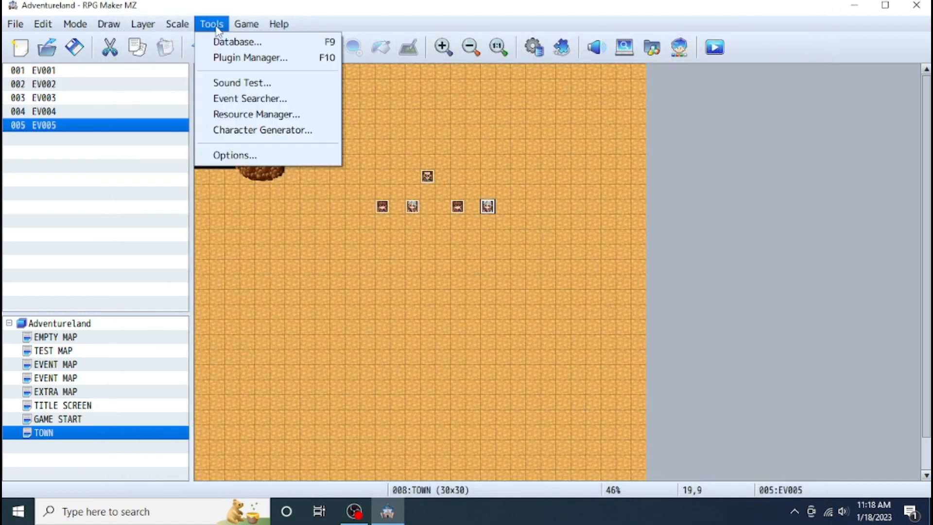
{"action": "left_click", "coordinate": [250, 57]}
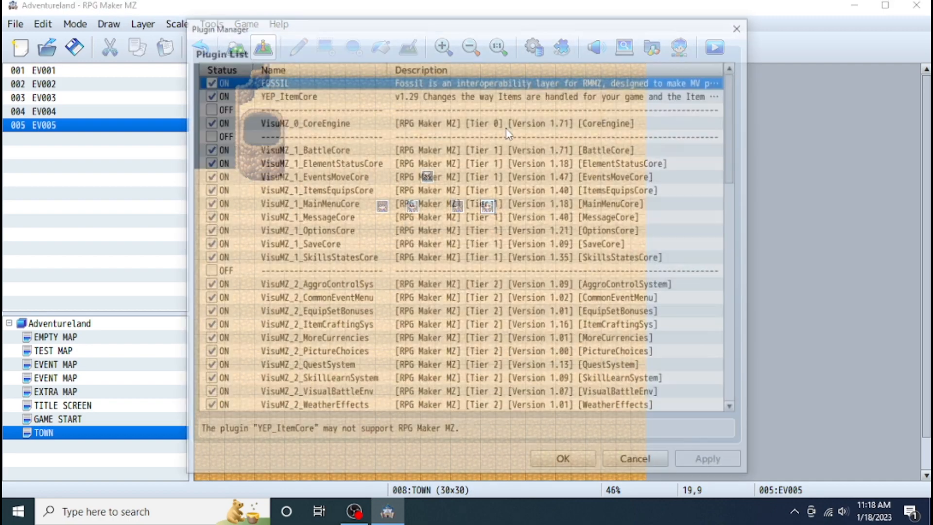
{"action": "left_click", "coordinate": [315, 148]}
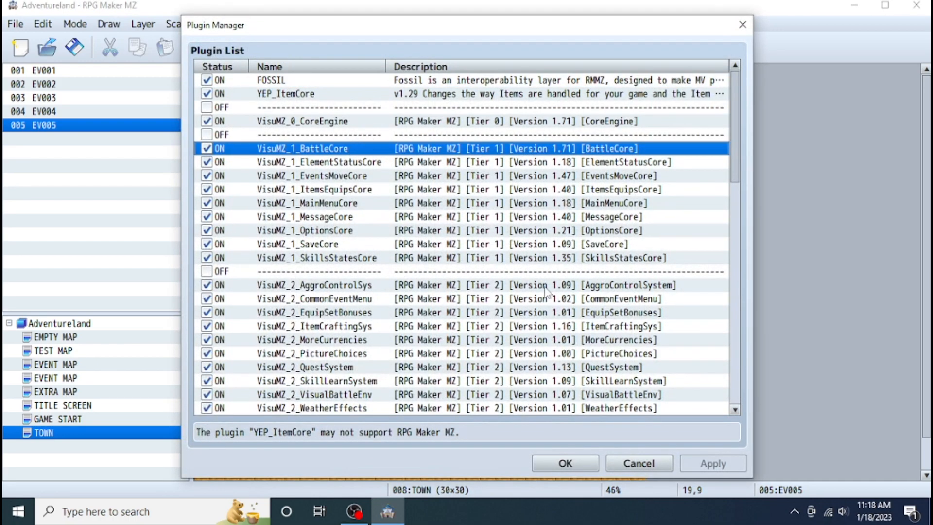
{"action": "left_click", "coordinate": [564, 462]}
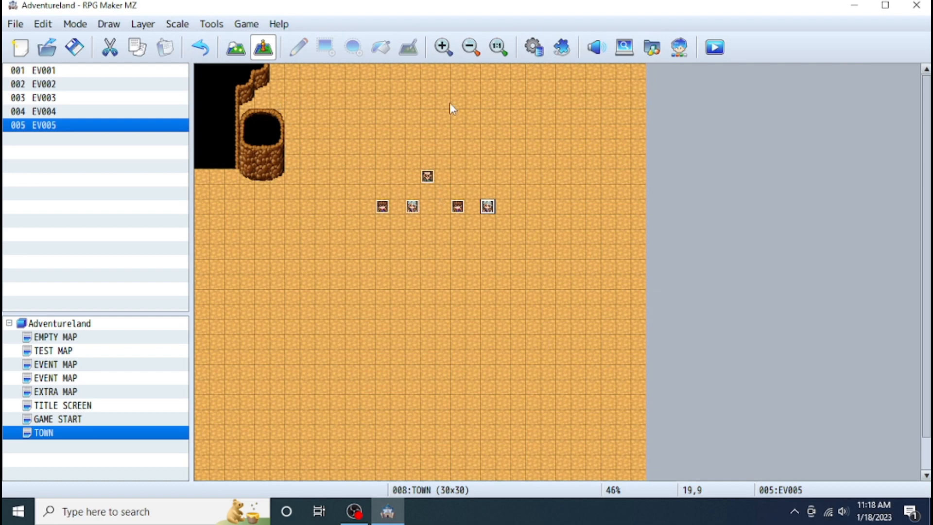
{"action": "mouse_move", "coordinate": [498, 190]}
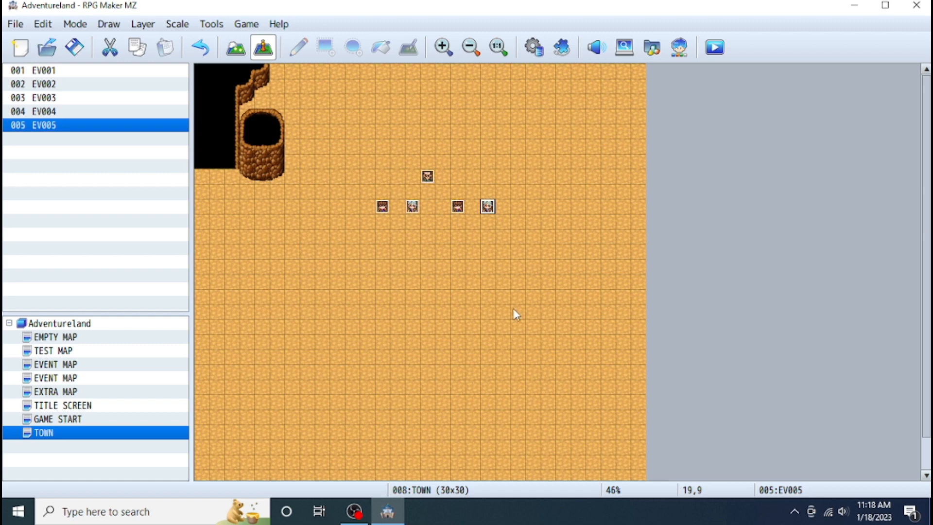
{"action": "mouse_move", "coordinate": [515, 158]}
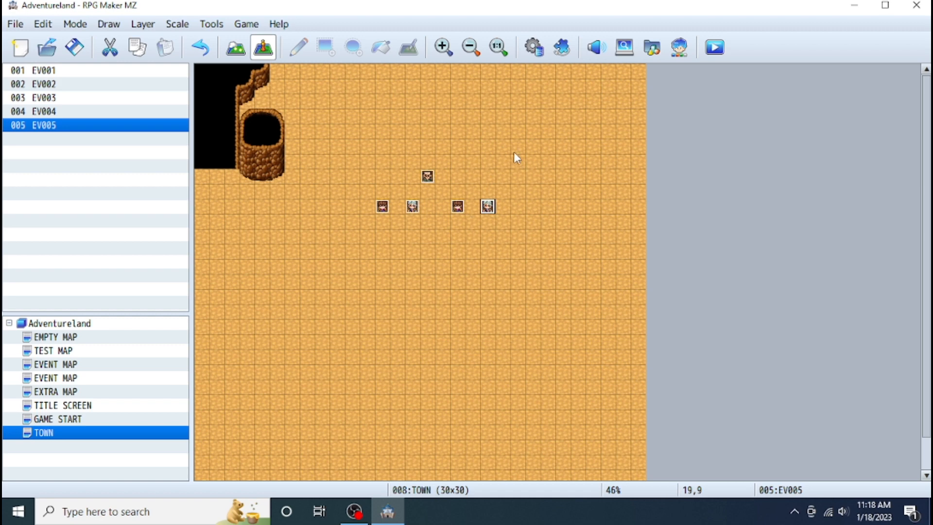
{"action": "mouse_move", "coordinate": [436, 200]}
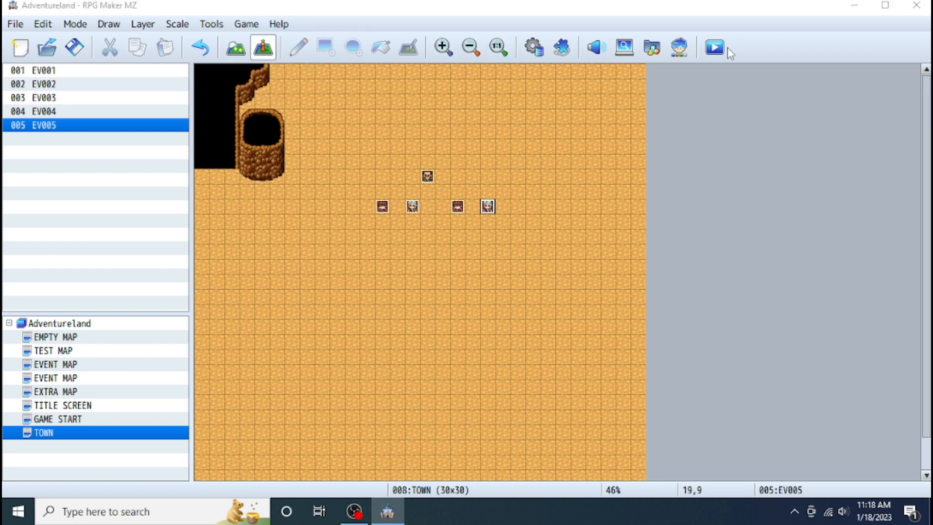
- Launch a playtest, saving the project changes, then view and close the Database's System 2 settings
{"action": "left_click", "coordinate": [714, 47]}
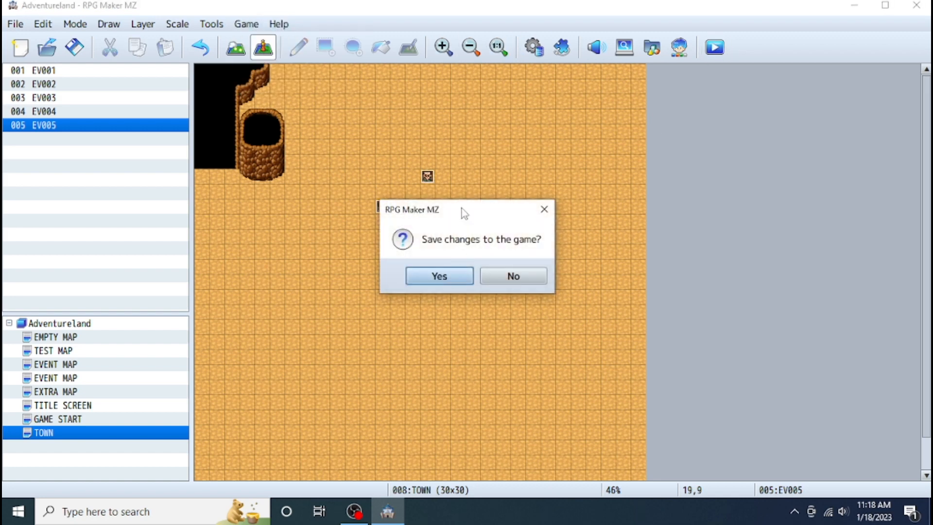
{"action": "left_click", "coordinate": [439, 275]}
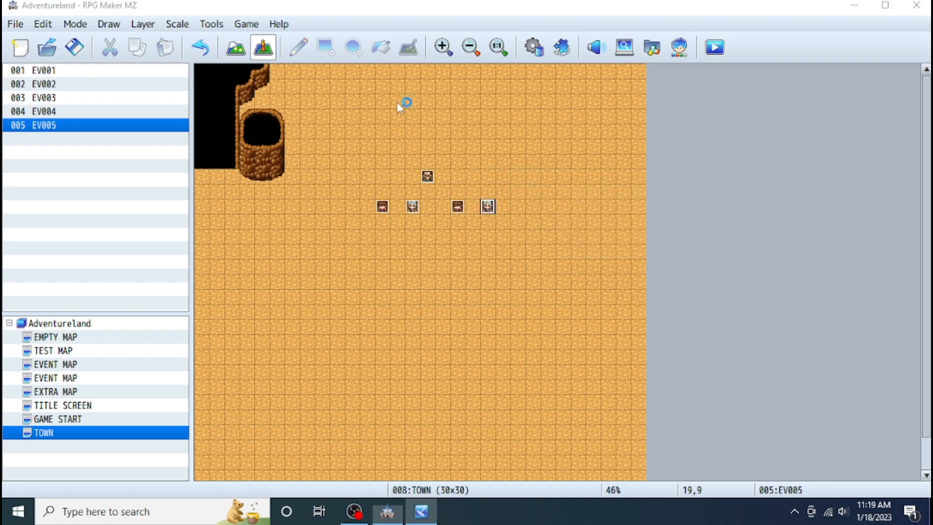
{"action": "left_click", "coordinate": [713, 47]}
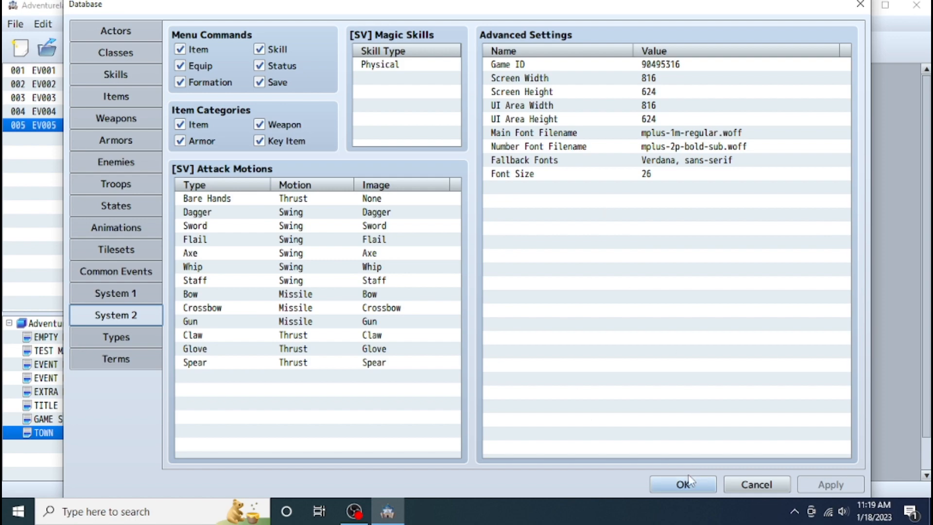
{"action": "left_click", "coordinate": [682, 484]}
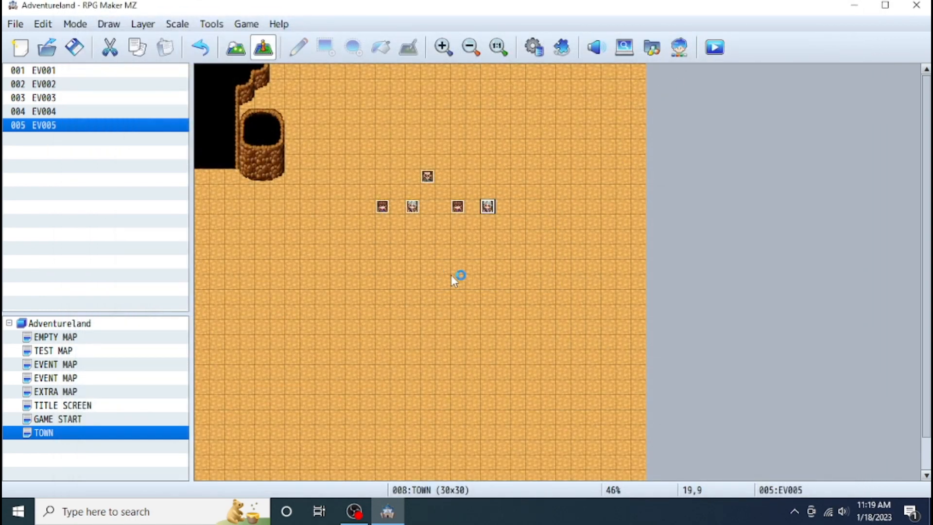
- Run a playtest battle with the twelve-member party, then reopen the Database at Screen Width 816
{"action": "left_click", "coordinate": [714, 47]}
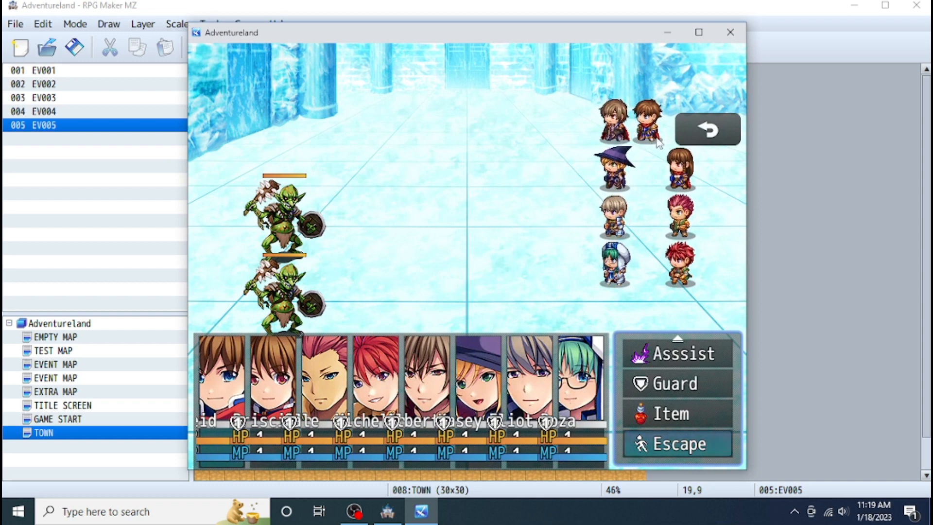
{"action": "left_click", "coordinate": [676, 444]}
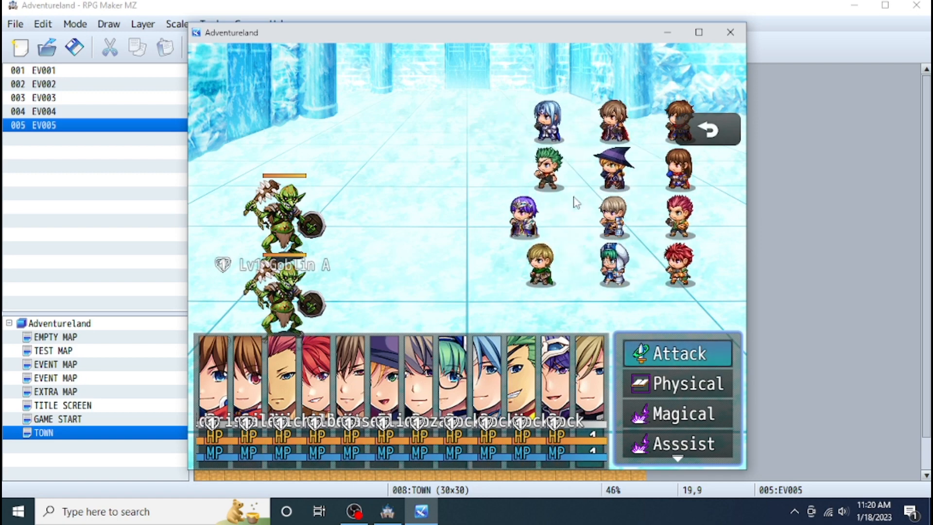
{"action": "left_click", "coordinate": [675, 353]}
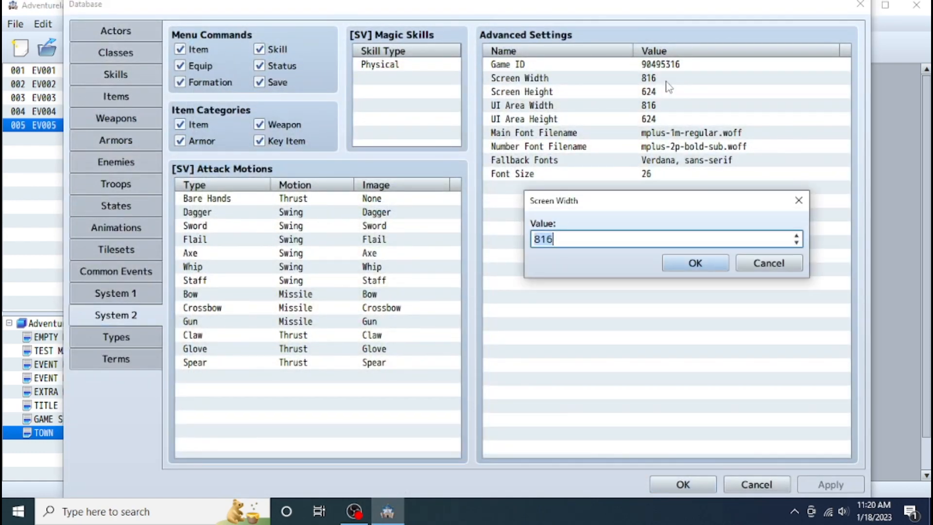
- Set Screen Width 1024, Screen Height 768 and UI Area Width 1024 in System 2 Advanced Settings
{"action": "type", "text": "1024"}
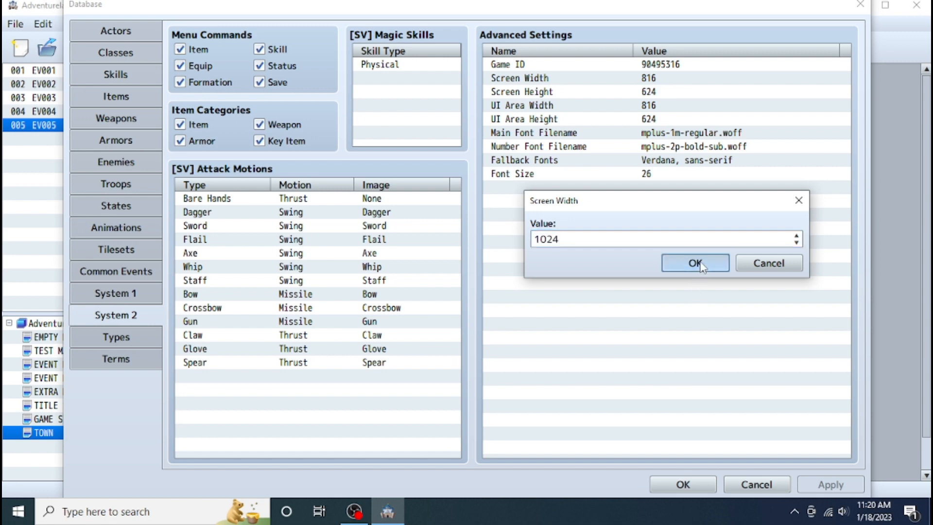
{"action": "left_click", "coordinate": [694, 263]}
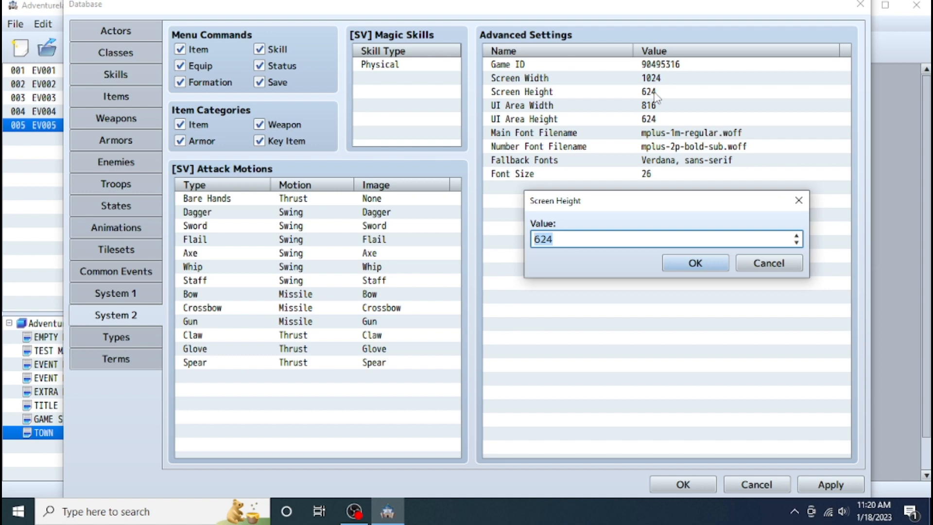
{"action": "left_click", "coordinate": [693, 262]}
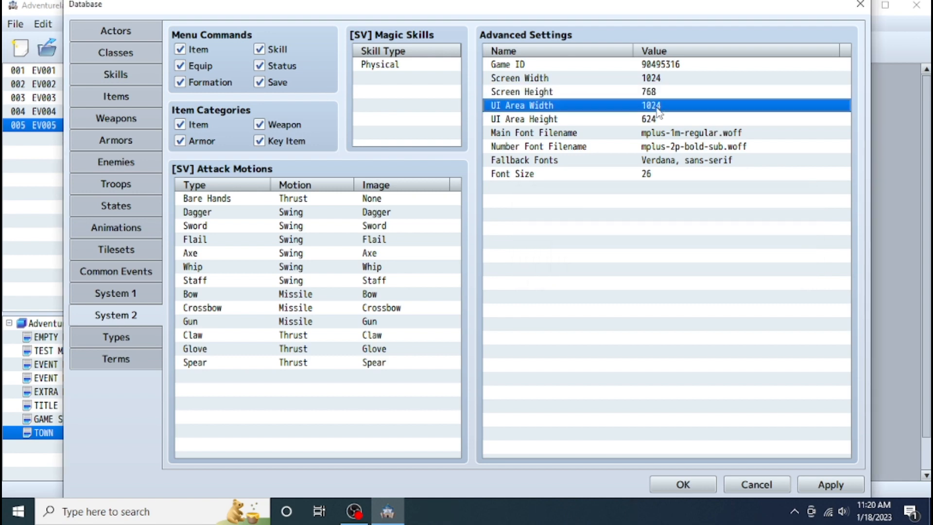
{"action": "double_click", "coordinate": [523, 118]}
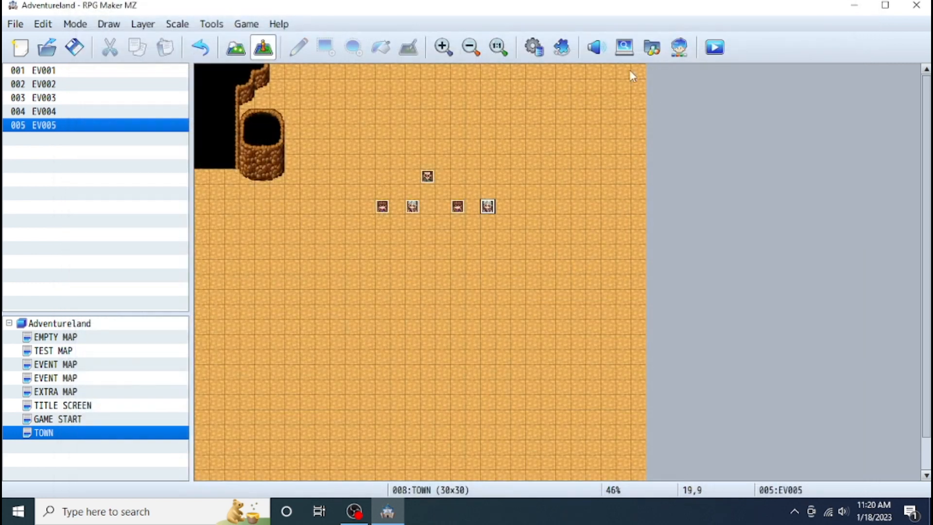
{"action": "mouse_move", "coordinate": [452, 285]}
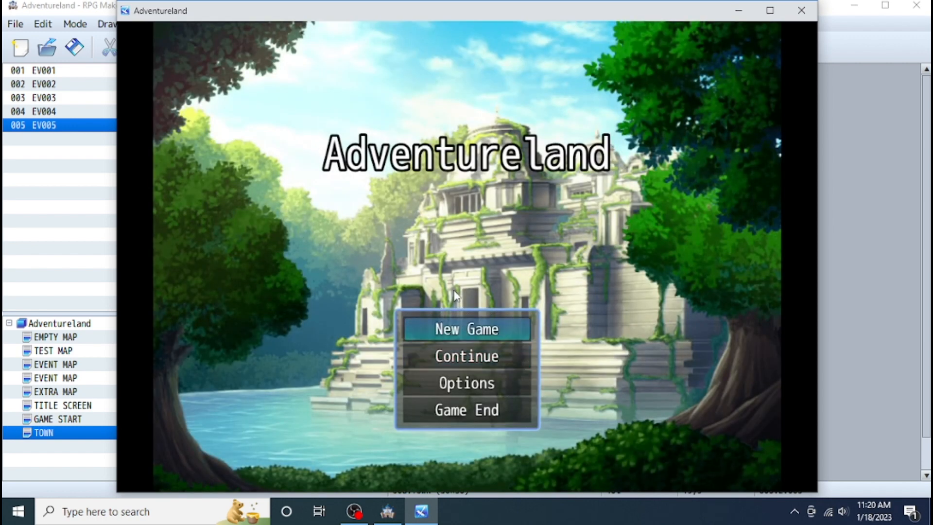
- Start a New Game in the larger playtest window, check the battle formation and close it
{"action": "left_click", "coordinate": [466, 327]}
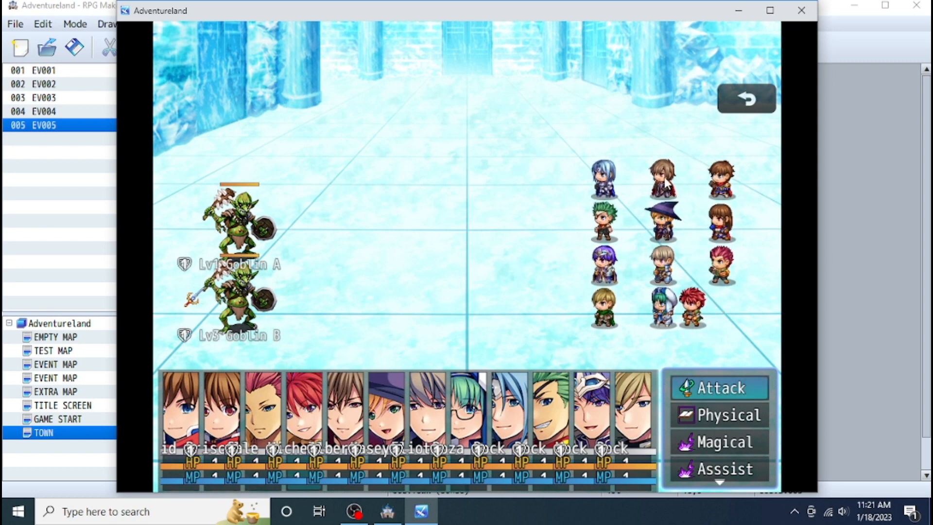
{"action": "left_click", "coordinate": [801, 9]}
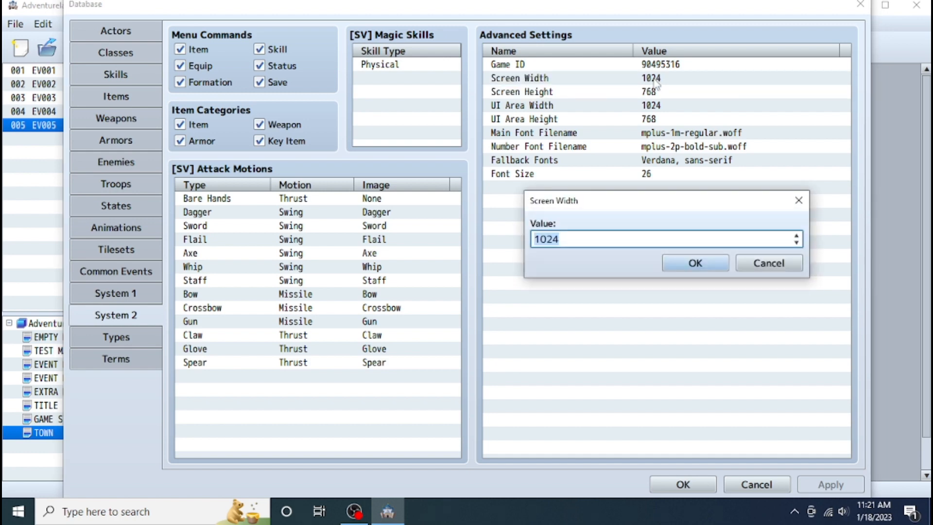
- Set the screen size to 1920×1080 with UI Area Width 1920 and confirm the settings
{"action": "type", "text": "1920"}
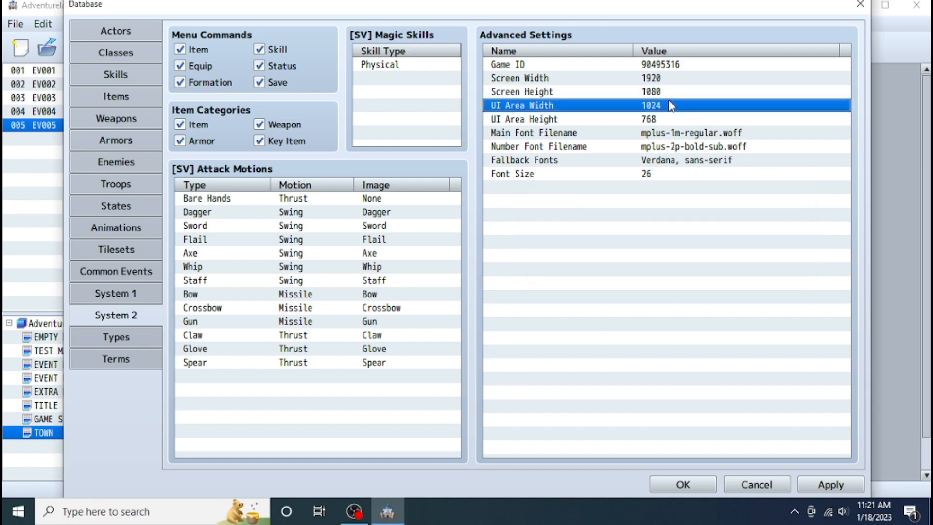
{"action": "type", "text": "1920"}
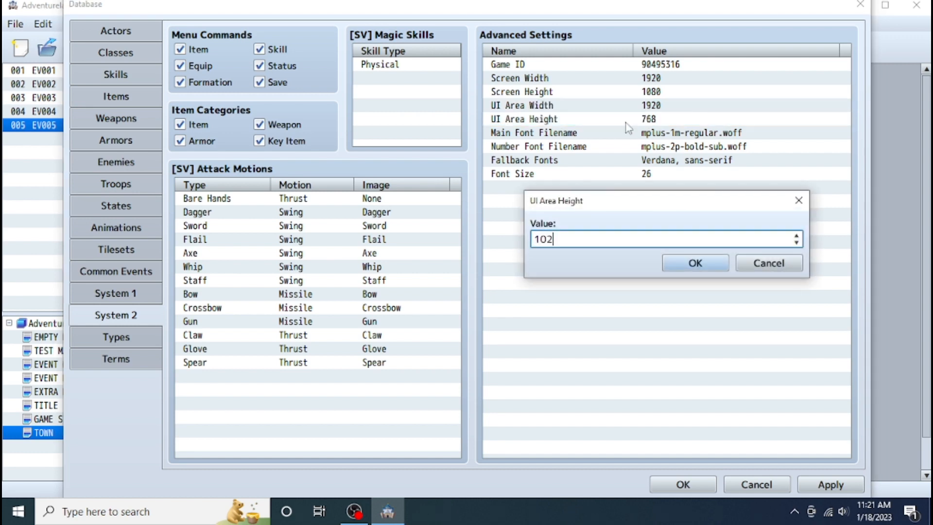
{"action": "left_click", "coordinate": [694, 263]}
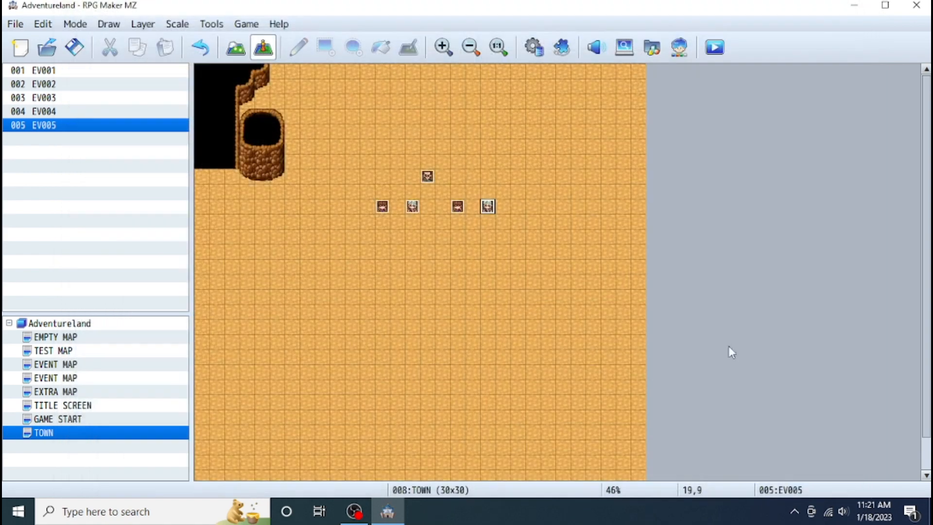
{"action": "mouse_move", "coordinate": [714, 48]}
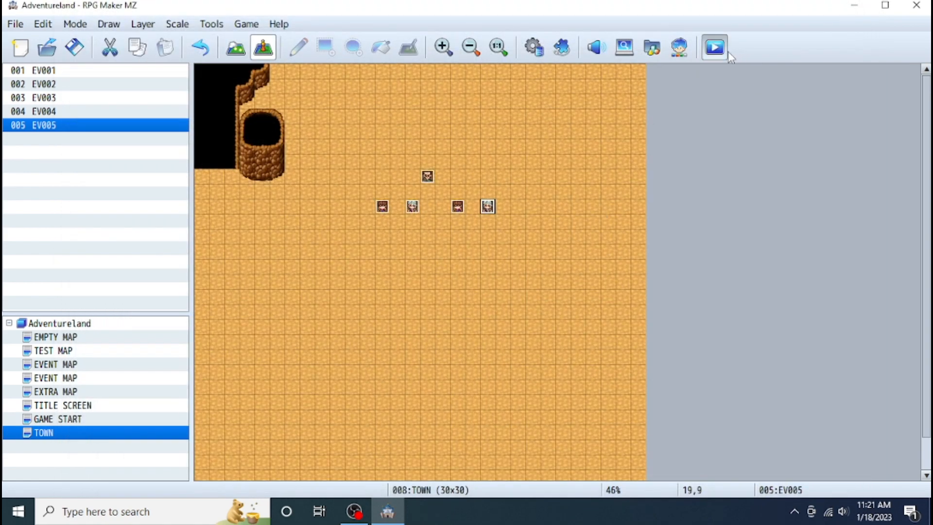
{"action": "mouse_move", "coordinate": [484, 237]}
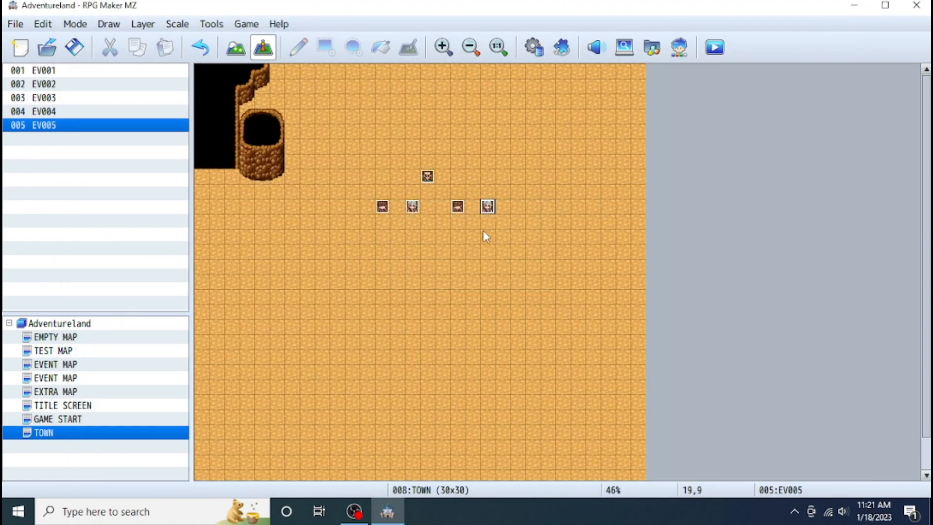
- Run the battle playtest at 1920×1080 and close it, returning to the TOWN map
{"action": "left_click", "coordinate": [714, 47]}
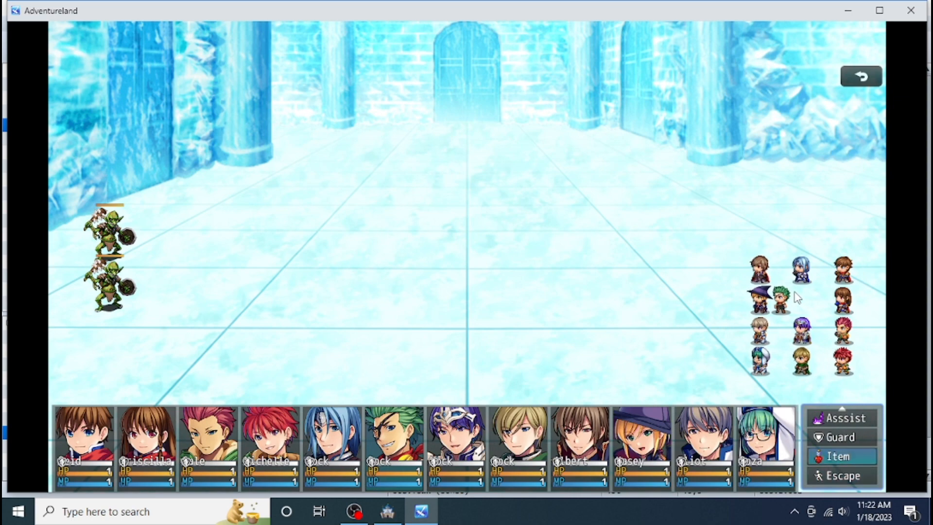
{"action": "left_click", "coordinate": [387, 511]}
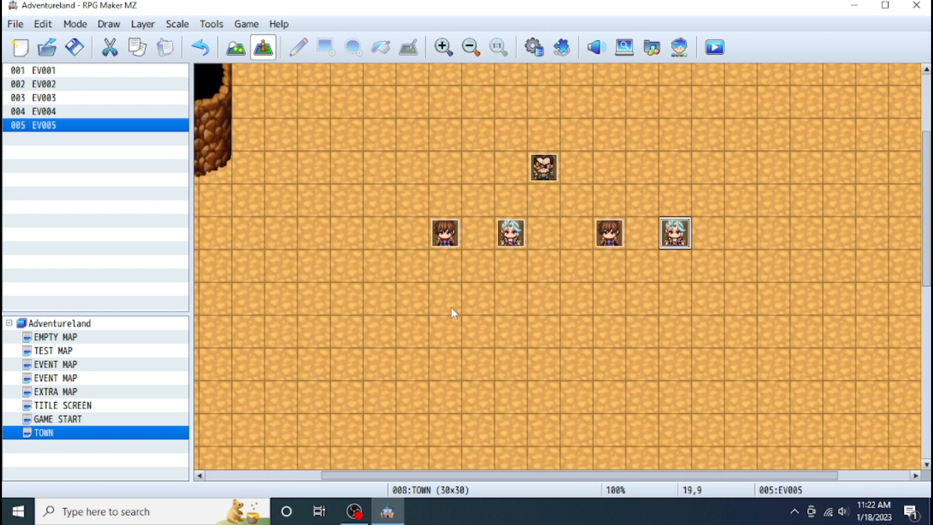
{"action": "mouse_move", "coordinate": [575, 246]}
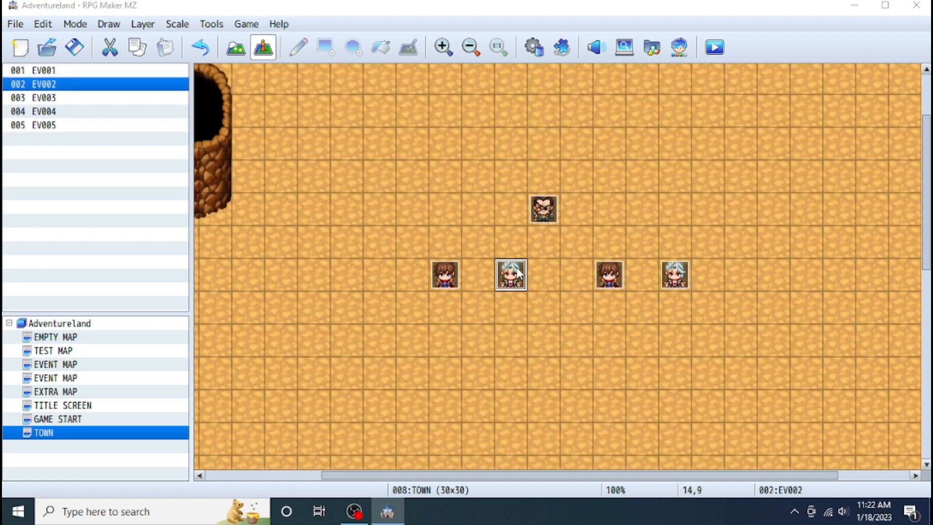
- Set event EV002's trigger to Parallel in the Event Editor
{"action": "double_click", "coordinate": [511, 274]}
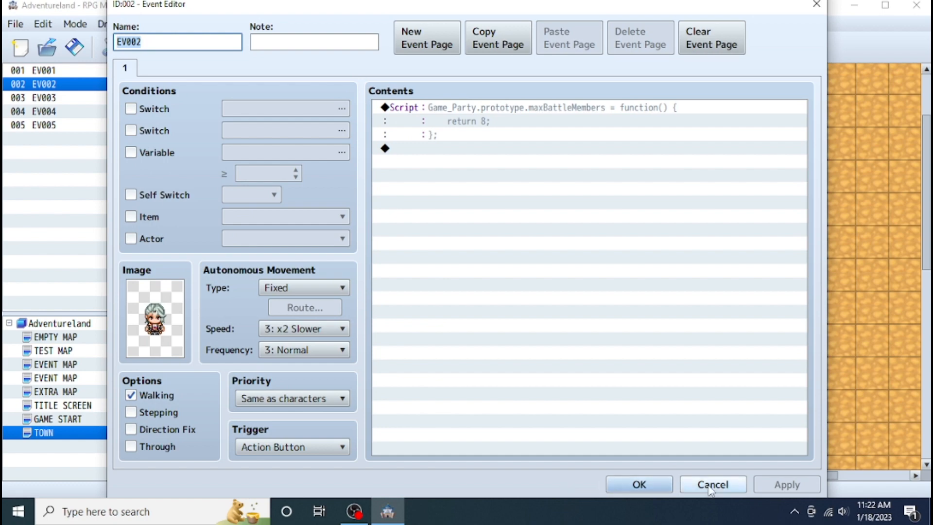
{"action": "left_click", "coordinate": [712, 484]}
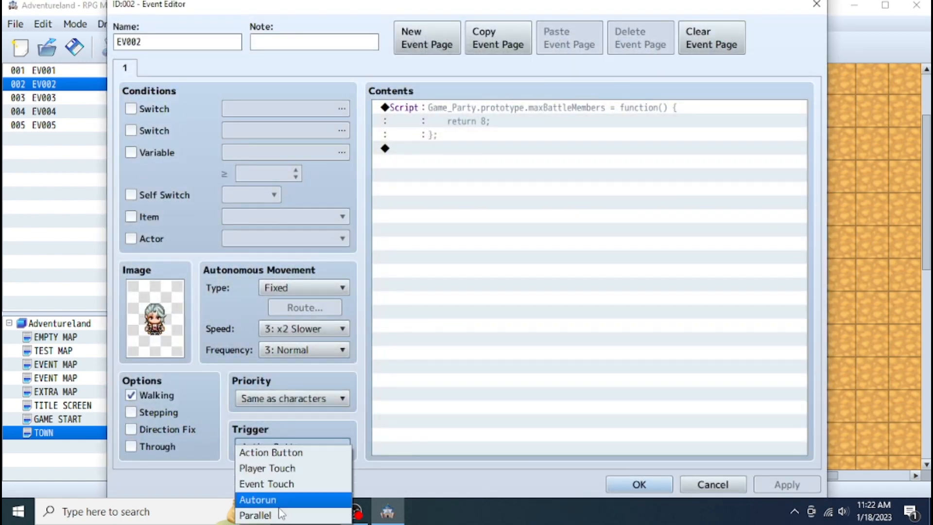
{"action": "left_click", "coordinate": [254, 515]}
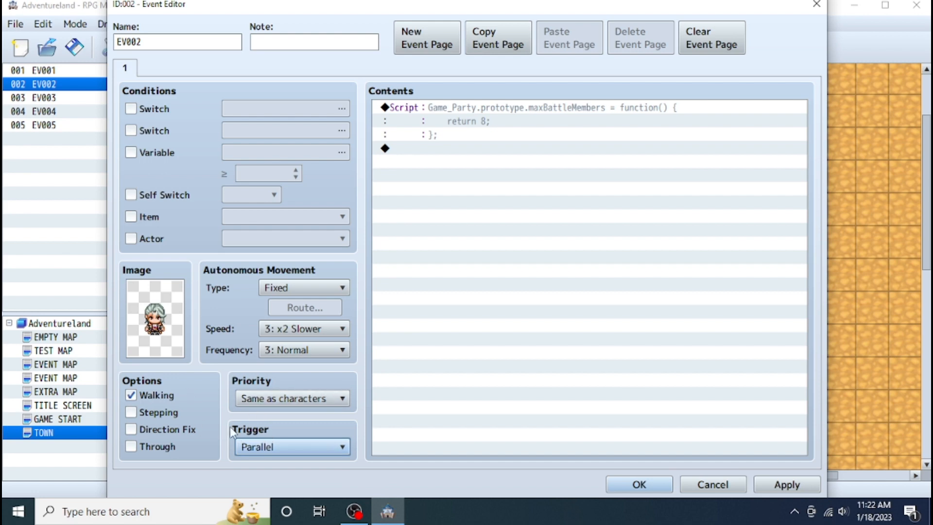
{"action": "mouse_move", "coordinate": [515, 216]}
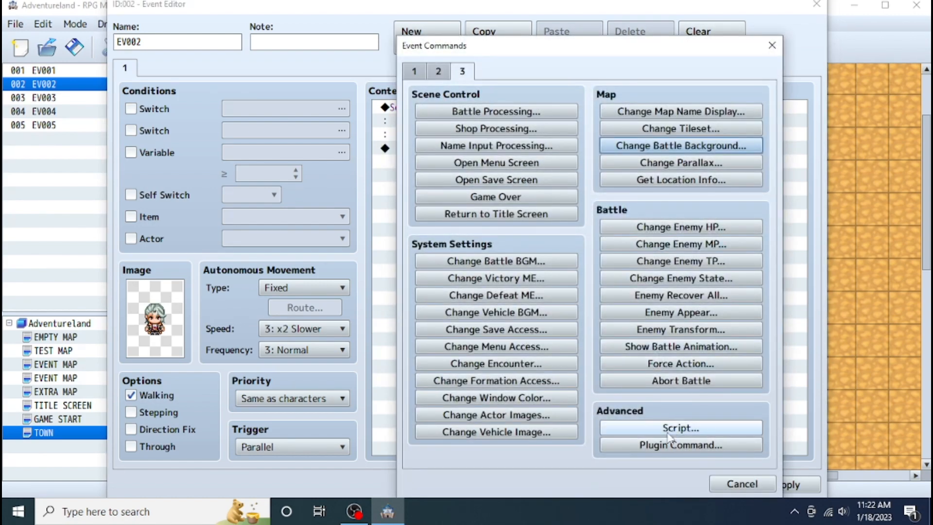
{"action": "mouse_move", "coordinate": [474, 82]}
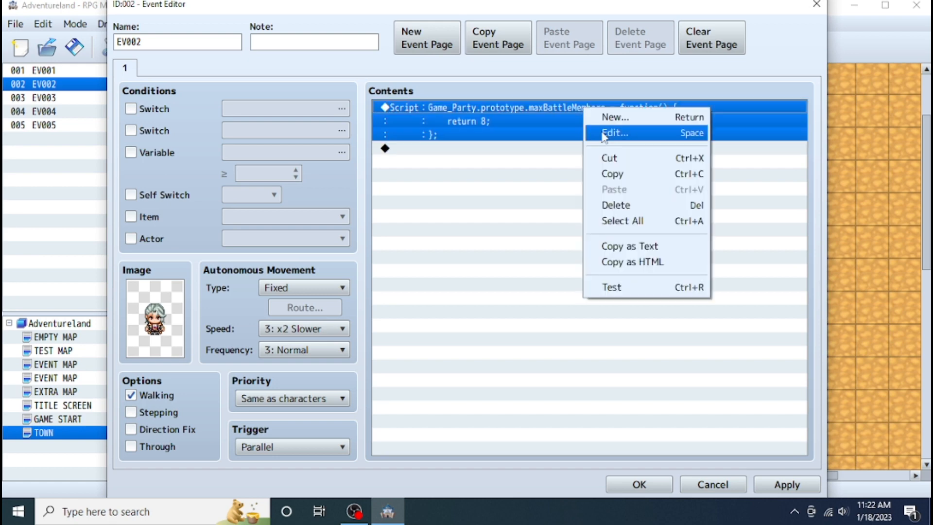
- Edit EV002's maxBattleMembers script, trying 12 and restoring the return value 8
{"action": "left_click", "coordinate": [614, 133]}
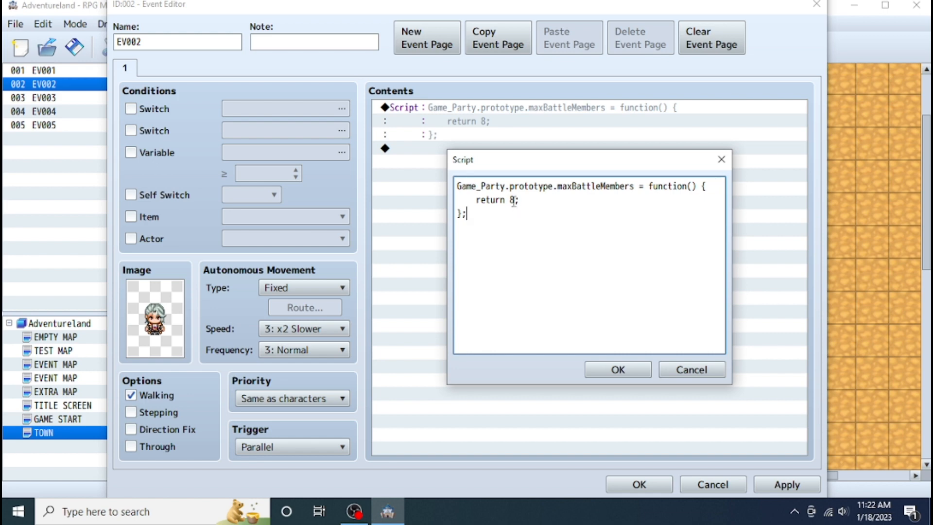
{"action": "key", "text": "Backspace"}
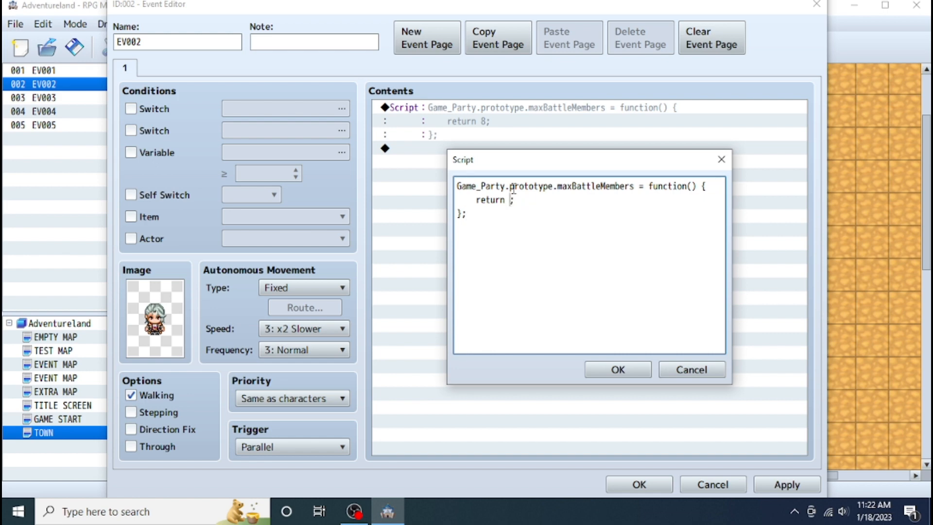
{"action": "type", "text": "8"}
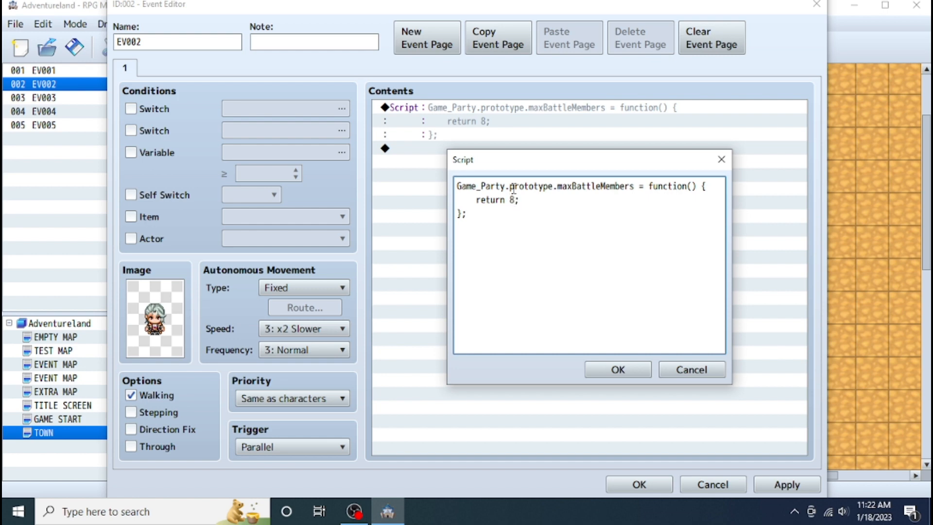
{"action": "type", "text": "12"}
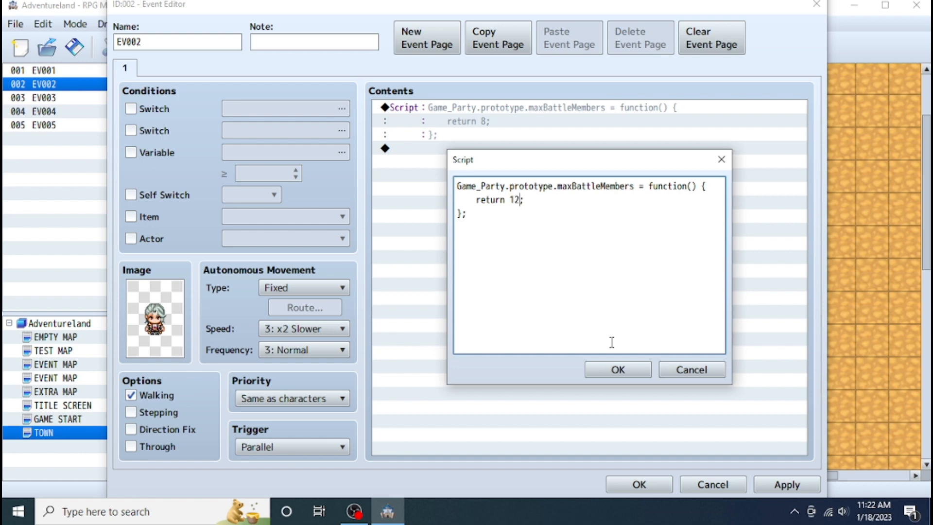
{"action": "type", "text": "8"}
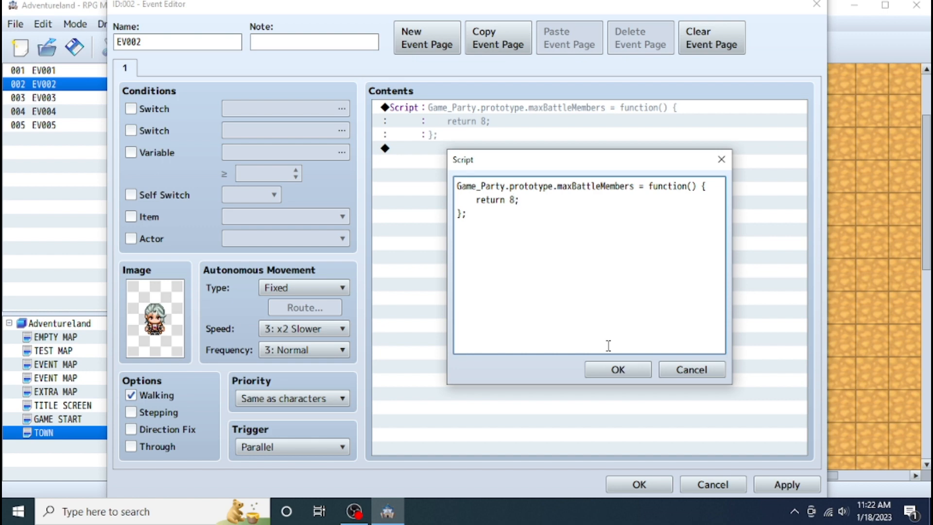
{"action": "left_click", "coordinate": [617, 369]}
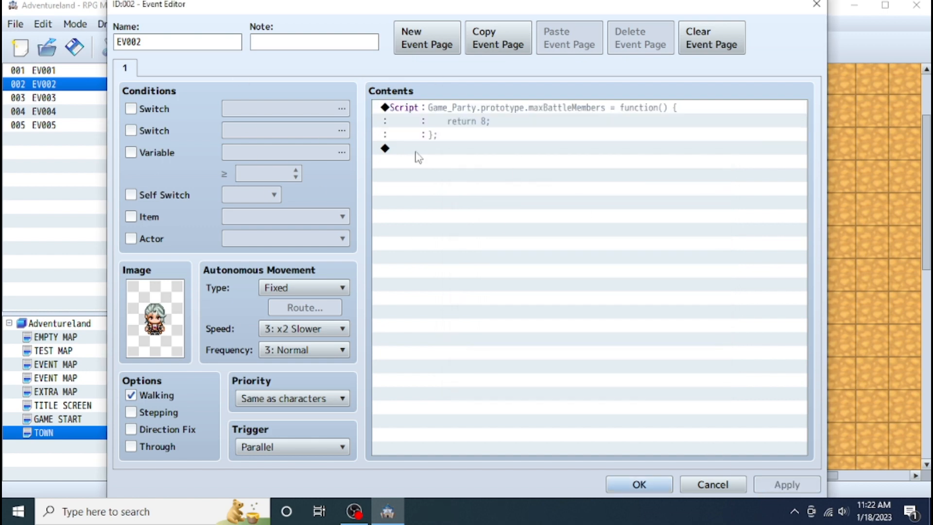
{"action": "mouse_move", "coordinate": [449, 397]}
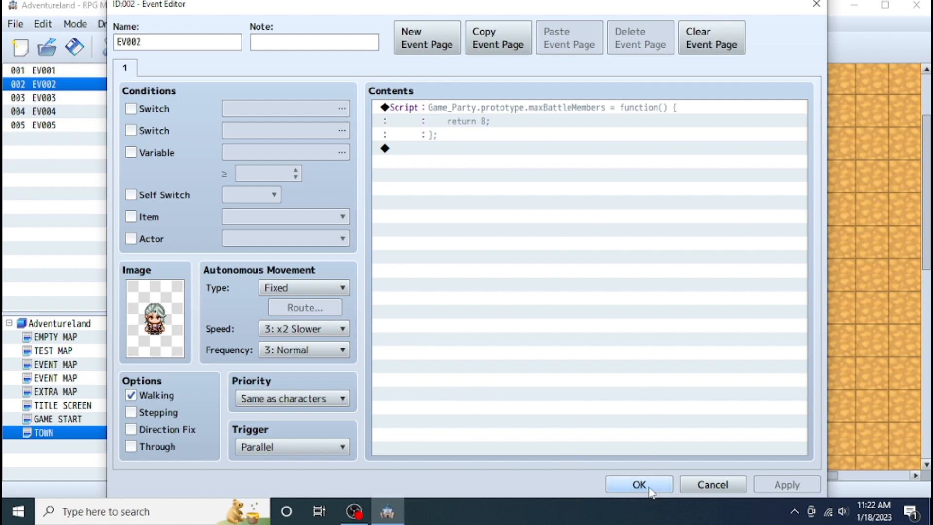
- Confirm the event with its Parallel trigger and close the Event Editor
{"action": "left_click", "coordinate": [638, 484]}
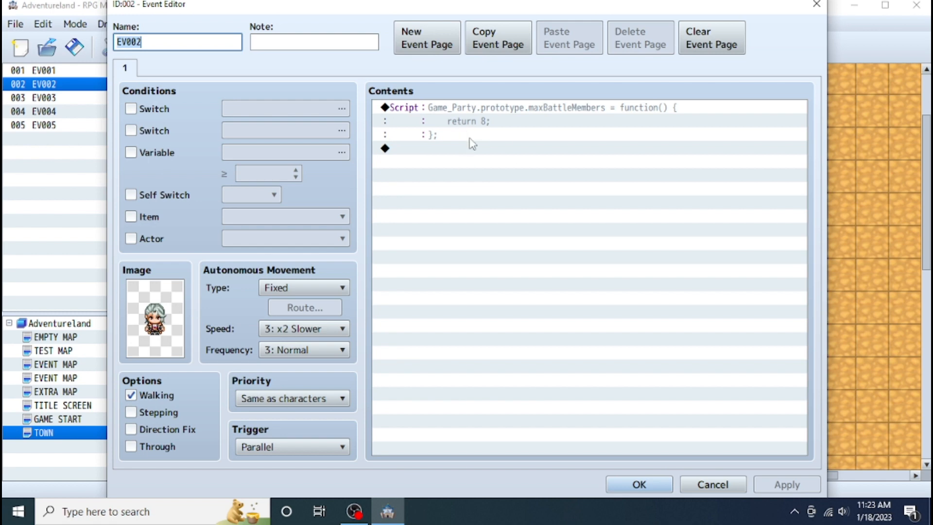
{"action": "mouse_move", "coordinate": [465, 161]}
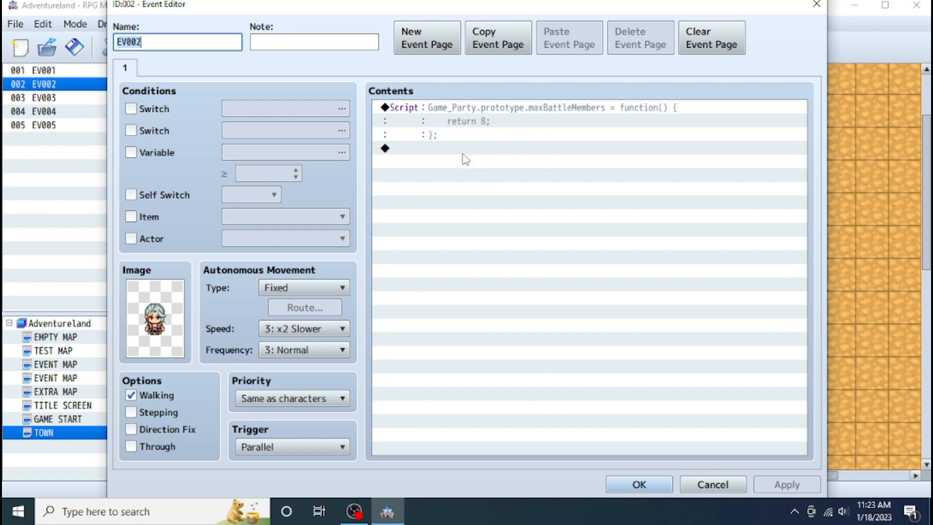
{"action": "left_click", "coordinate": [487, 120]}
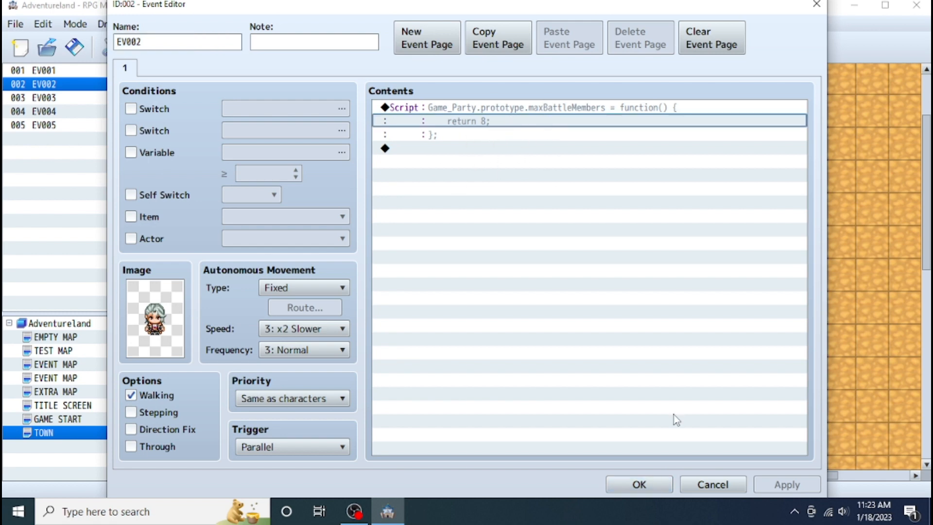
{"action": "left_click", "coordinate": [638, 484]}
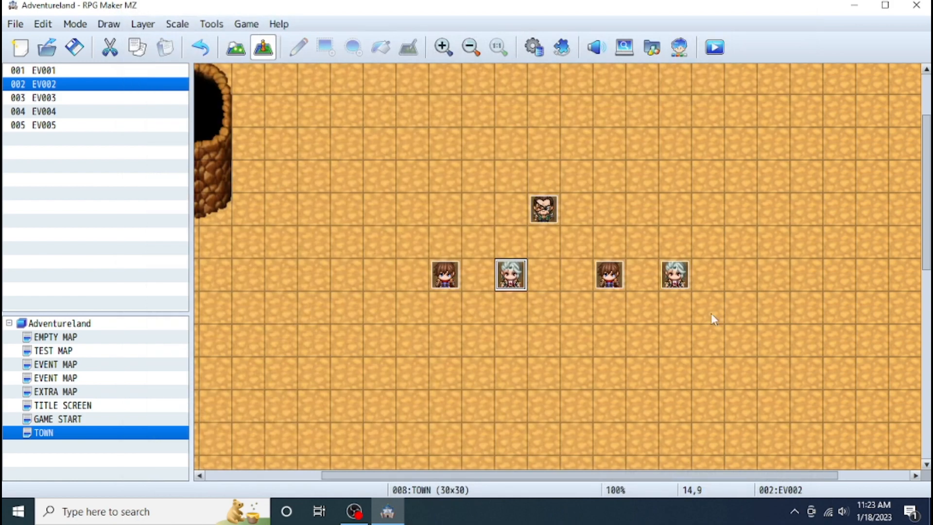
{"action": "mouse_move", "coordinate": [512, 279]}
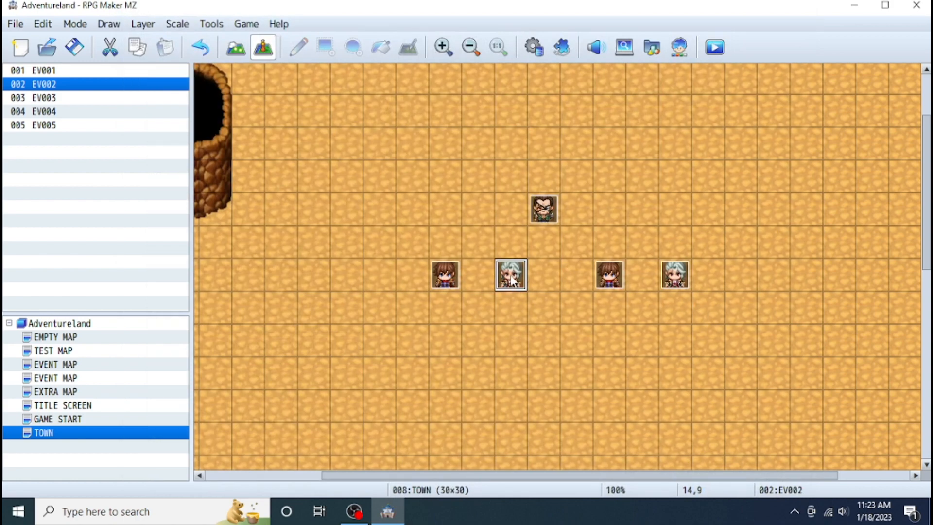
{"action": "double_click", "coordinate": [510, 274]}
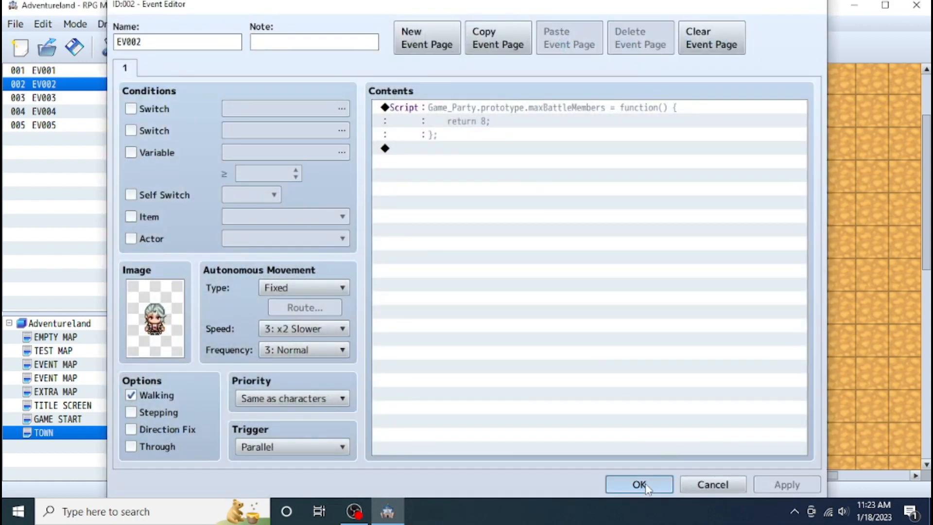
{"action": "left_click", "coordinate": [638, 484]}
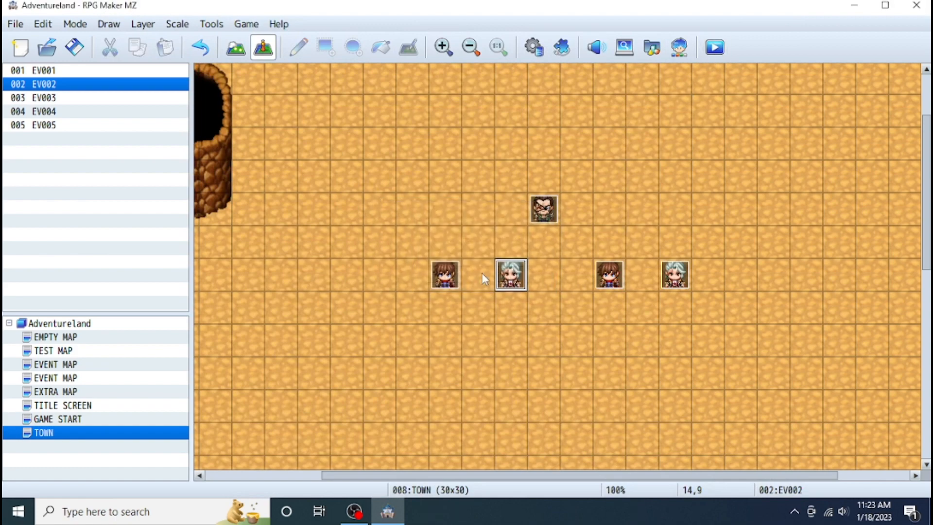
{"action": "left_click", "coordinate": [714, 47]}
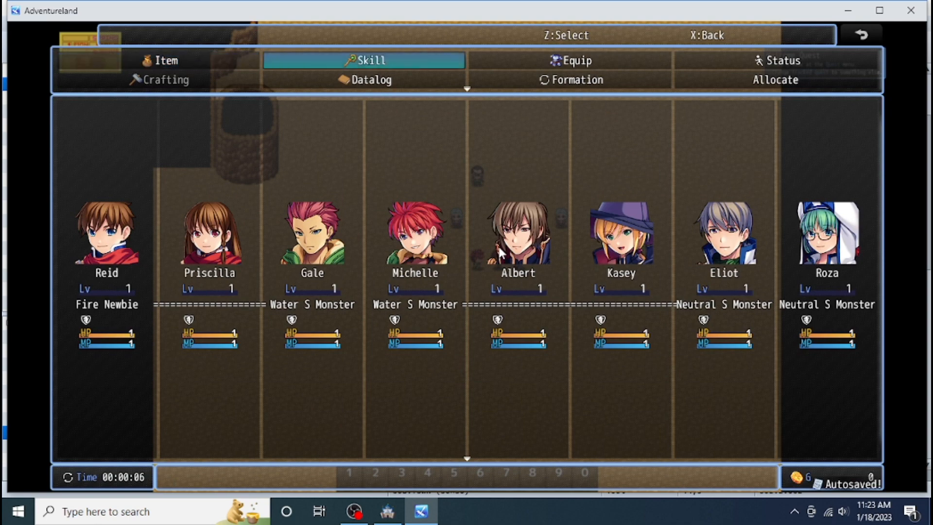
- Show the playtest's main menu listing the eight party members
{"action": "left_click", "coordinate": [372, 78]}
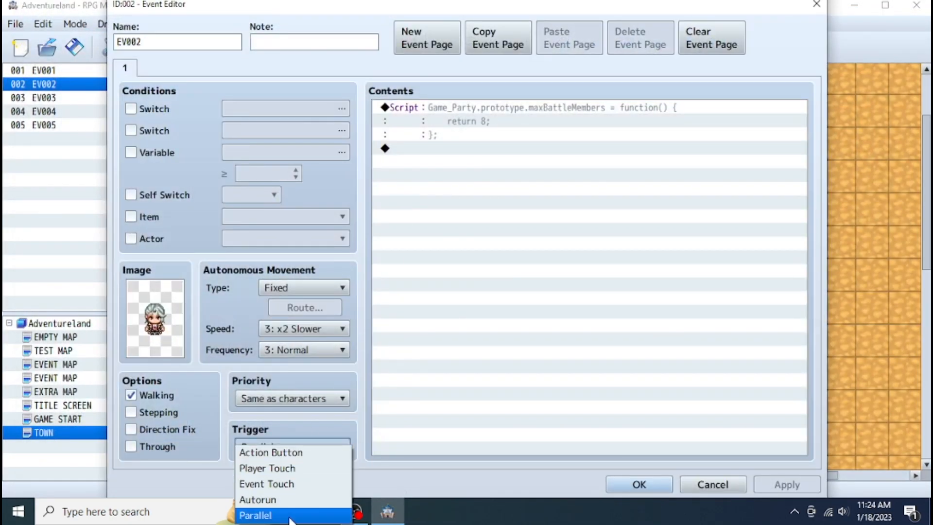
- Keep EV002's trigger as Parallel and close the event back to the TOWN map
{"action": "left_click", "coordinate": [271, 452]}
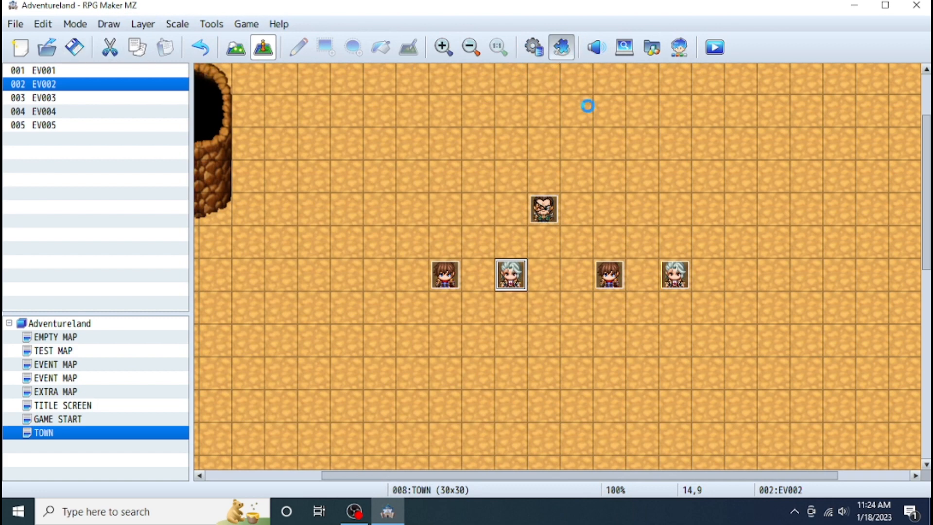
- From Plugin Manager, enter VisuMZ_1_BattleCore and its Actor Battler Settings, dismissing Action Sequence Settings
{"action": "left_click", "coordinate": [560, 47]}
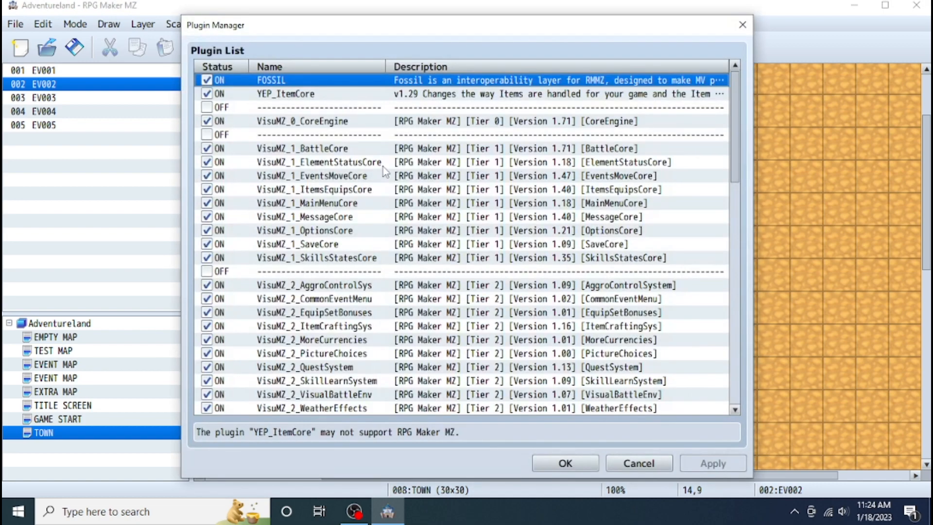
{"action": "left_click", "coordinate": [315, 148]}
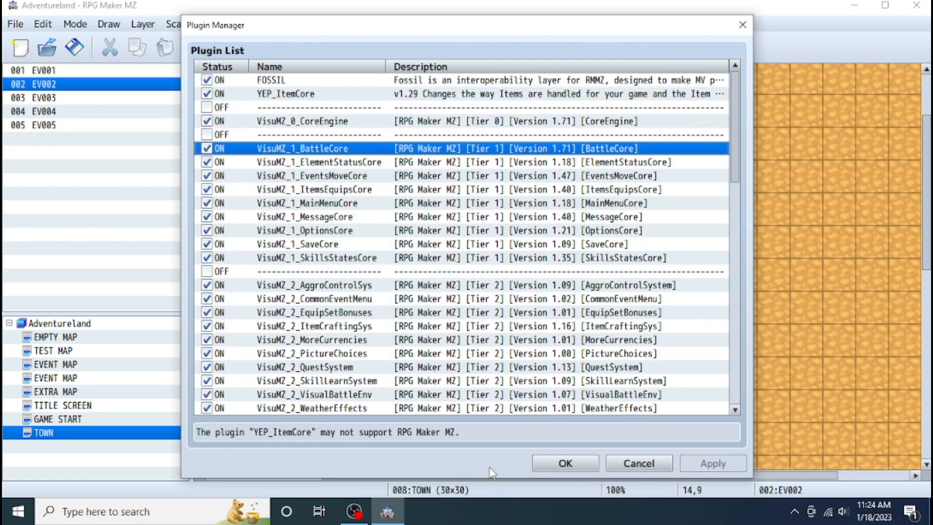
{"action": "mouse_move", "coordinate": [241, 443]}
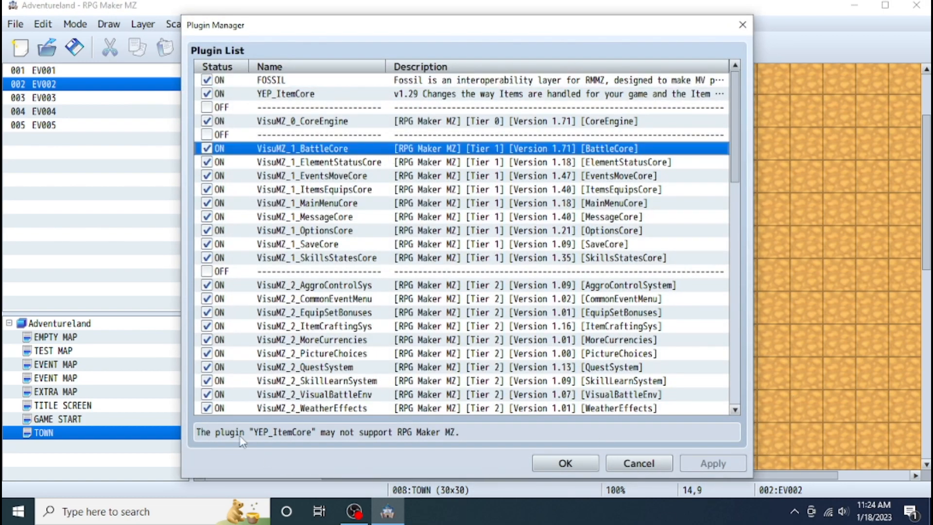
{"action": "mouse_move", "coordinate": [289, 493]}
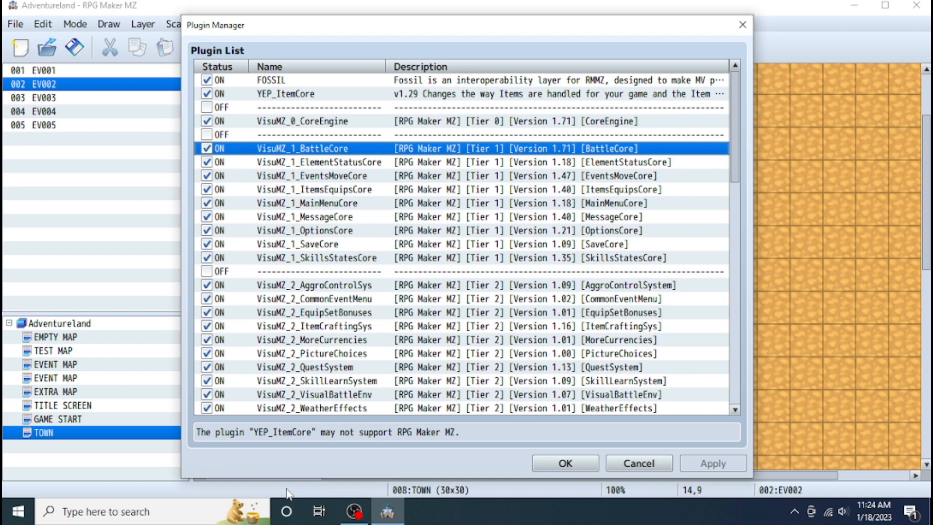
{"action": "double_click", "coordinate": [315, 147]}
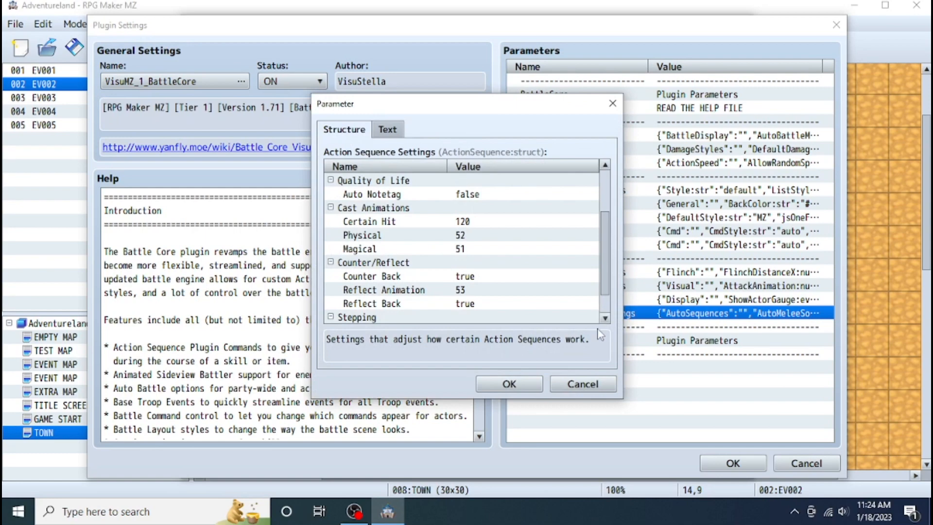
{"action": "left_click", "coordinate": [581, 383]}
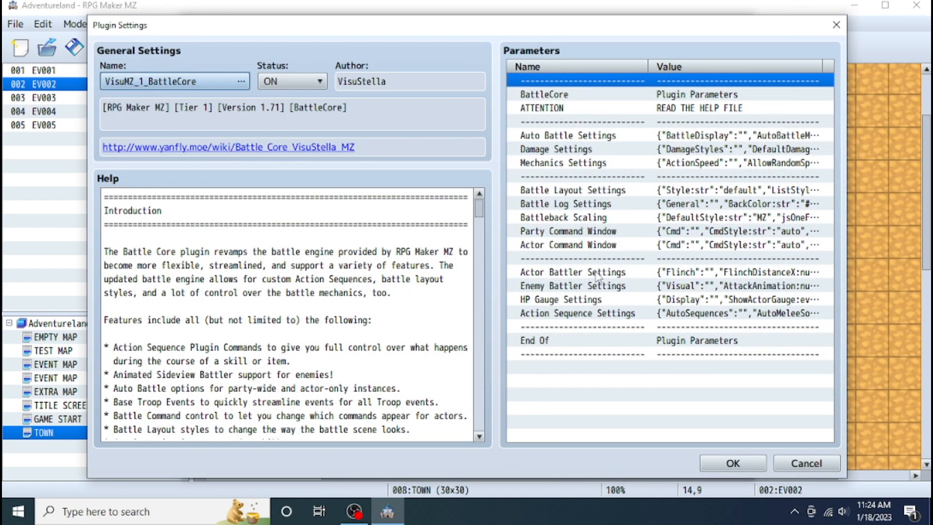
{"action": "double_click", "coordinate": [573, 272]}
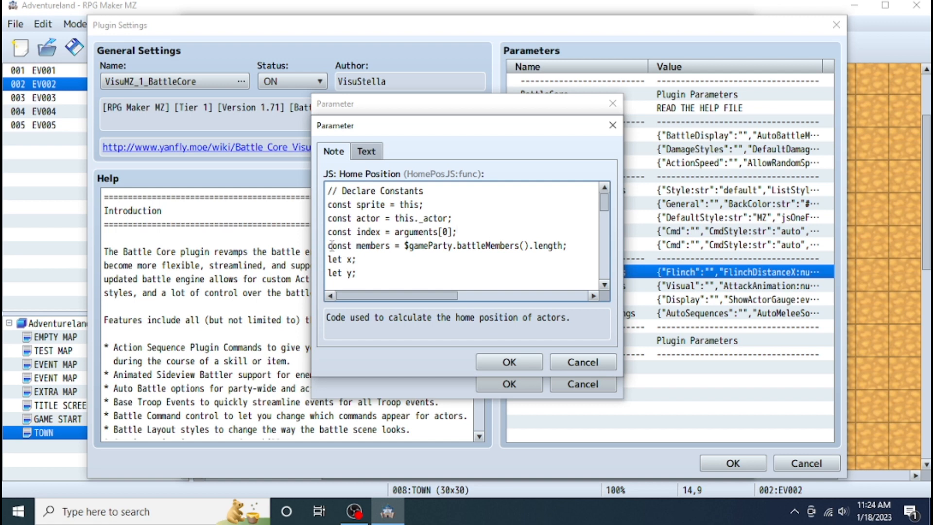
- Enter the JS: Home Position parameter's code editor for actor placement
{"action": "left_click", "coordinate": [336, 259]}
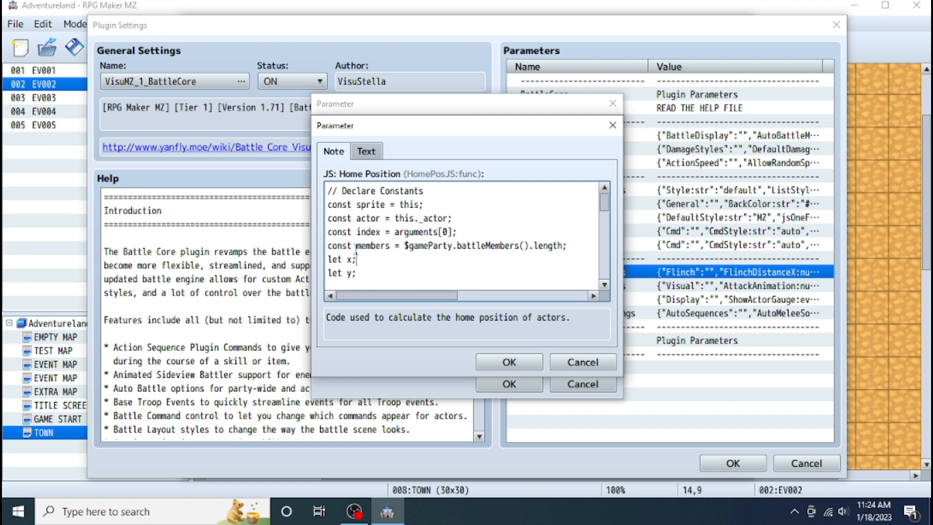
{"action": "double_click", "coordinate": [373, 245]}
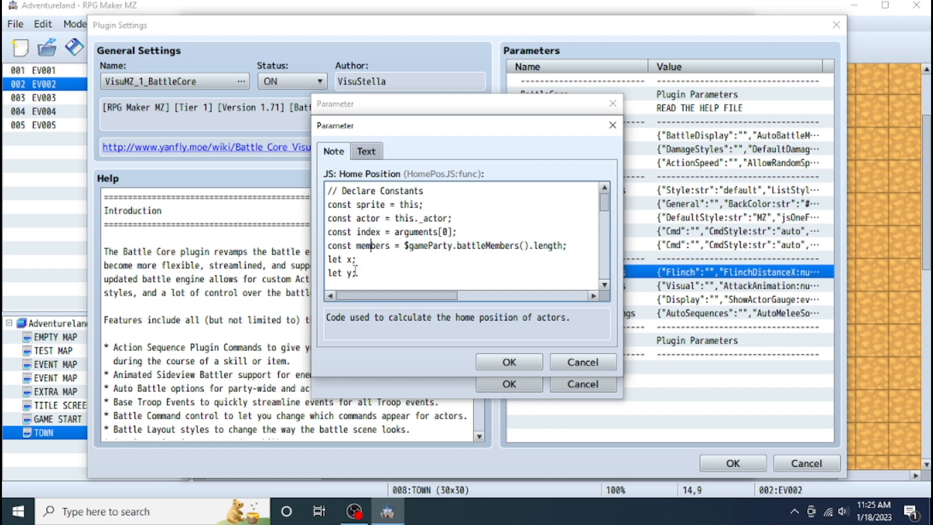
- Review the script's 'members' constant and party-size/index checks, then leave the dialogs for the TOWN map
{"action": "scroll", "scroll_direction": "down", "scroll_amount": 3}
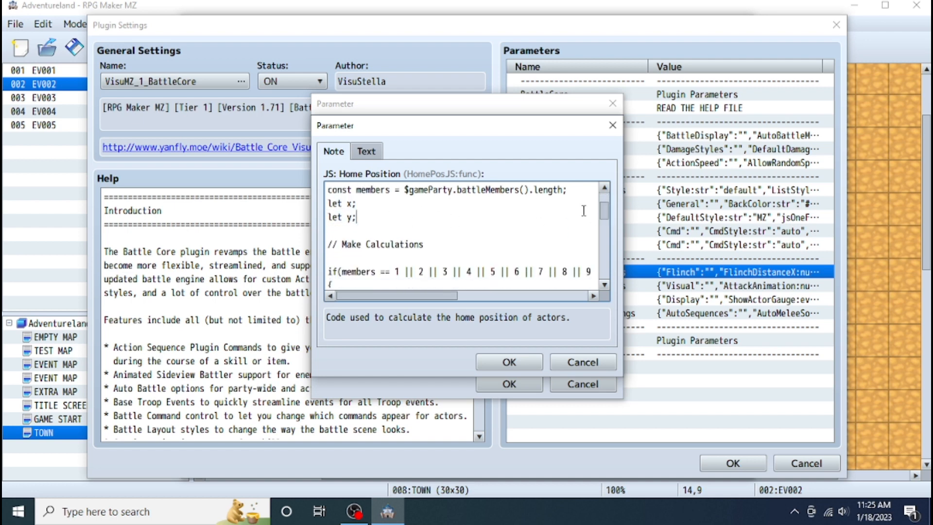
{"action": "scroll", "scroll_direction": "down", "scroll_amount": 3}
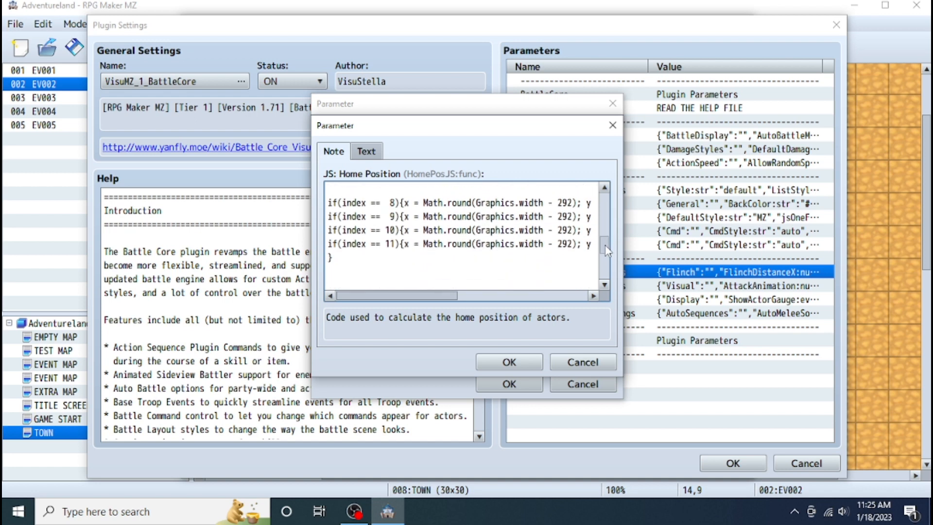
{"action": "scroll", "scroll_direction": "down", "scroll_amount": 3}
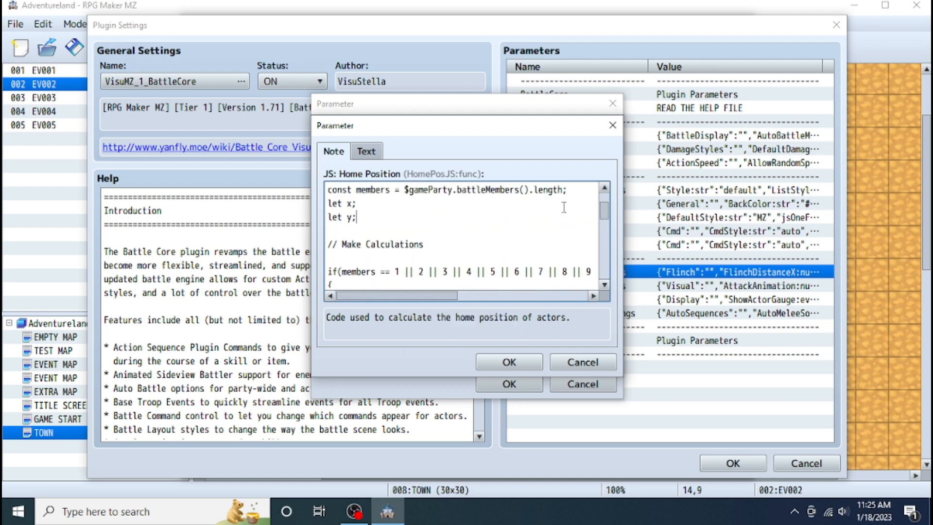
{"action": "double_click", "coordinate": [370, 189]}
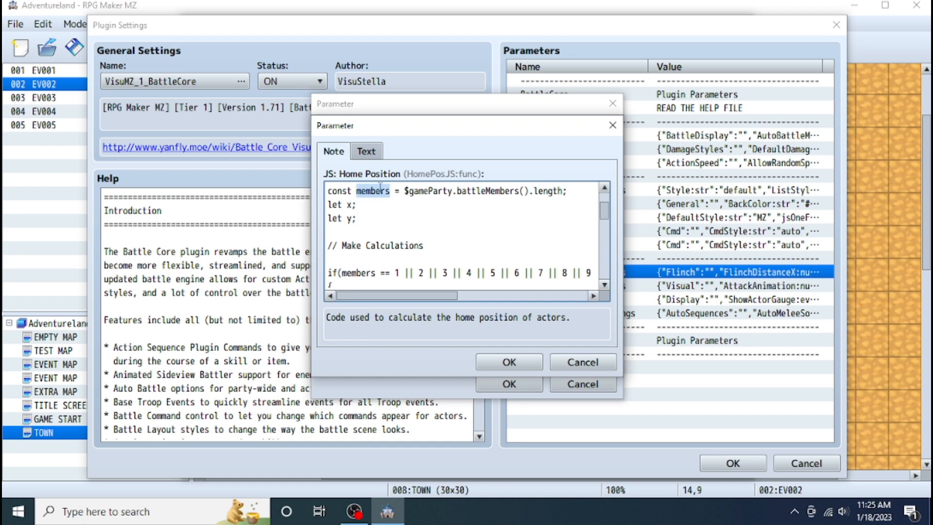
{"action": "mouse_move", "coordinate": [570, 215]}
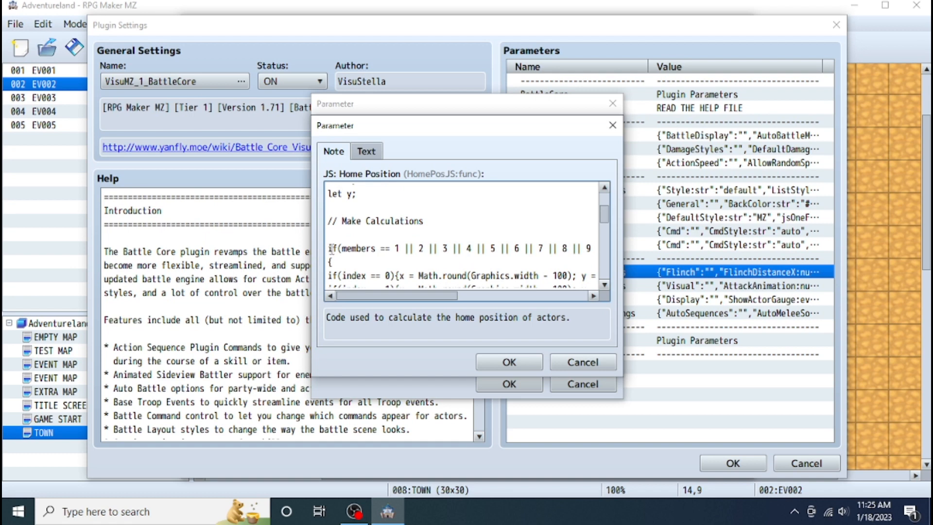
{"action": "double_click", "coordinate": [357, 248]}
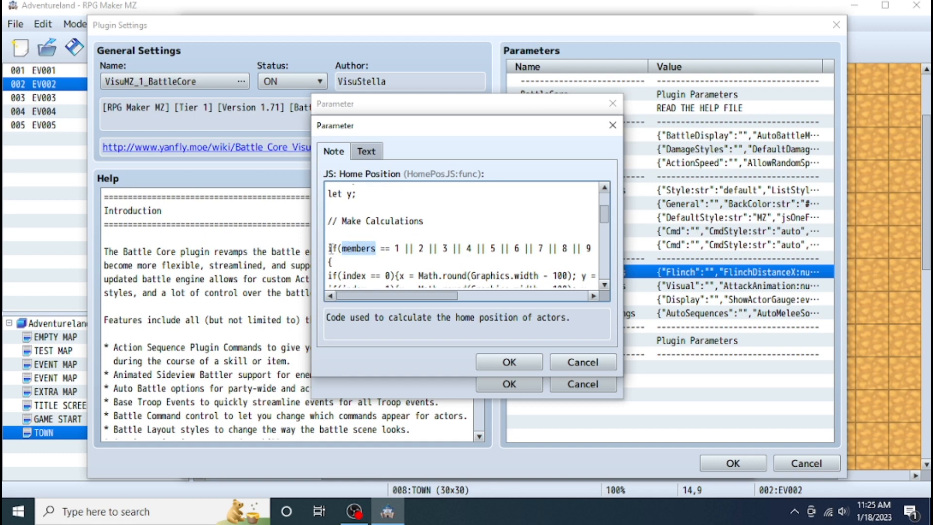
{"action": "left_click", "coordinate": [401, 248]}
{"action": "type", "text": " || 10 || 11 || 12)"}
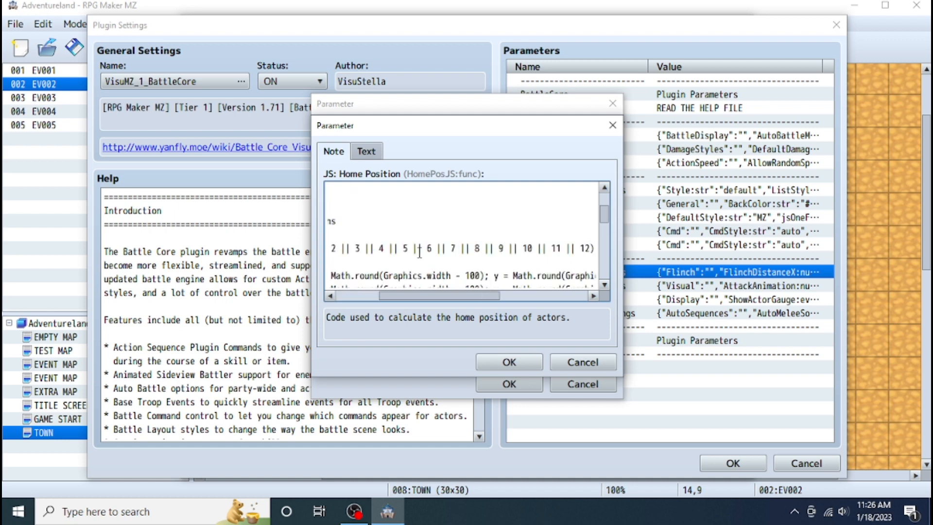
{"action": "left_click_drag", "start_coordinate": [417, 295], "coordinate": [488, 295]}
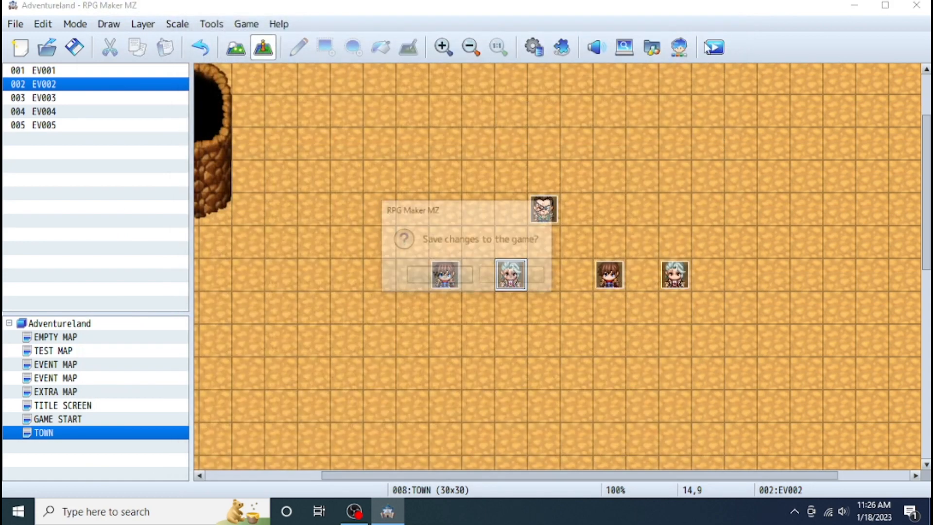
- Answer the save prompt and return to Plugin Manager toward BattleCore's Home Position code
{"action": "left_click", "coordinate": [445, 274]}
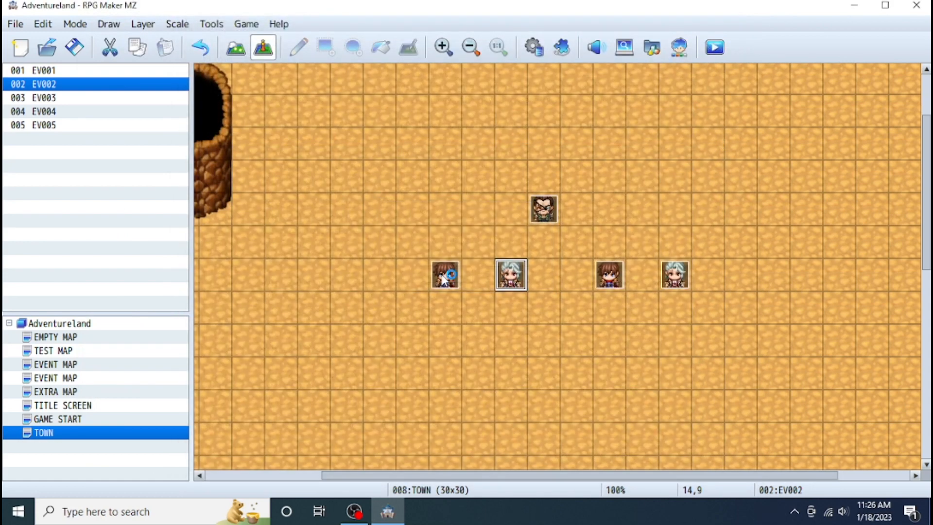
{"action": "left_click", "coordinate": [713, 47]}
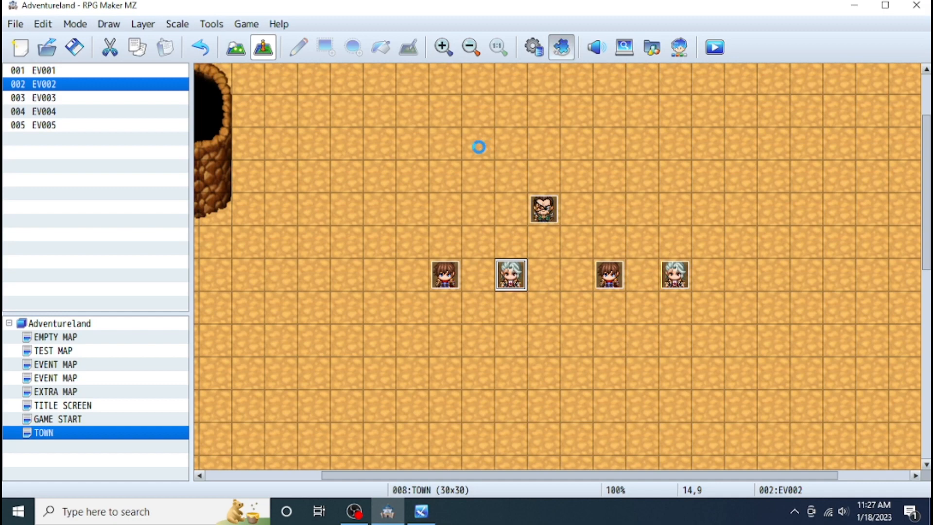
{"action": "left_click", "coordinate": [560, 47]}
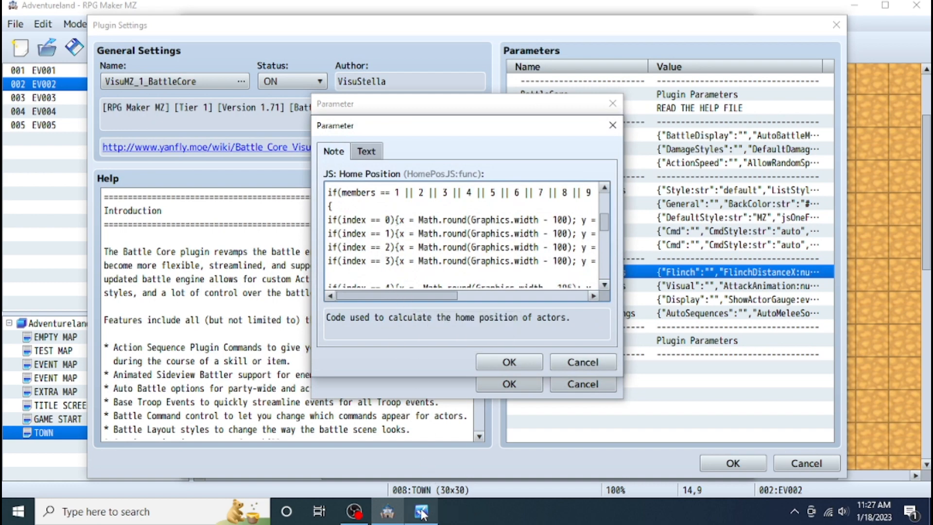
- Switch to the playtest battle showing twelve party members in three columns
{"action": "left_click", "coordinate": [420, 510]}
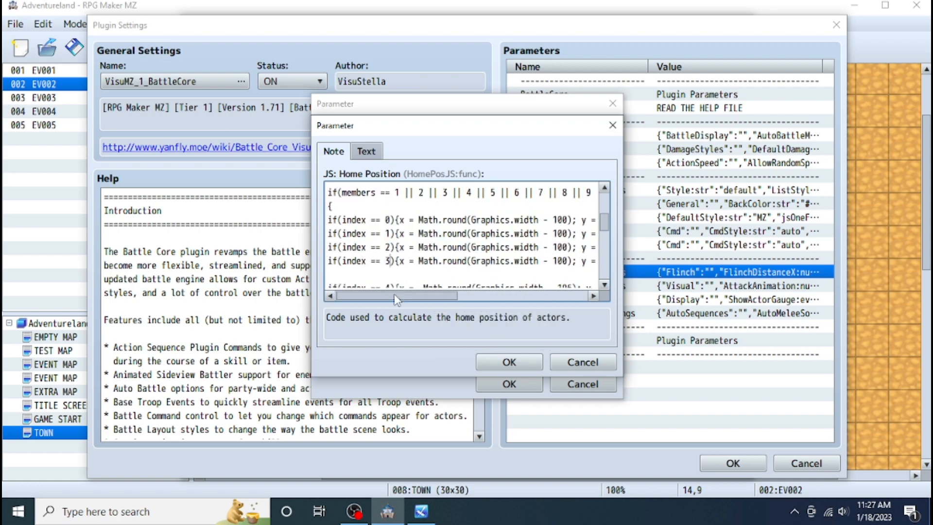
{"action": "left_click", "coordinate": [401, 220]}
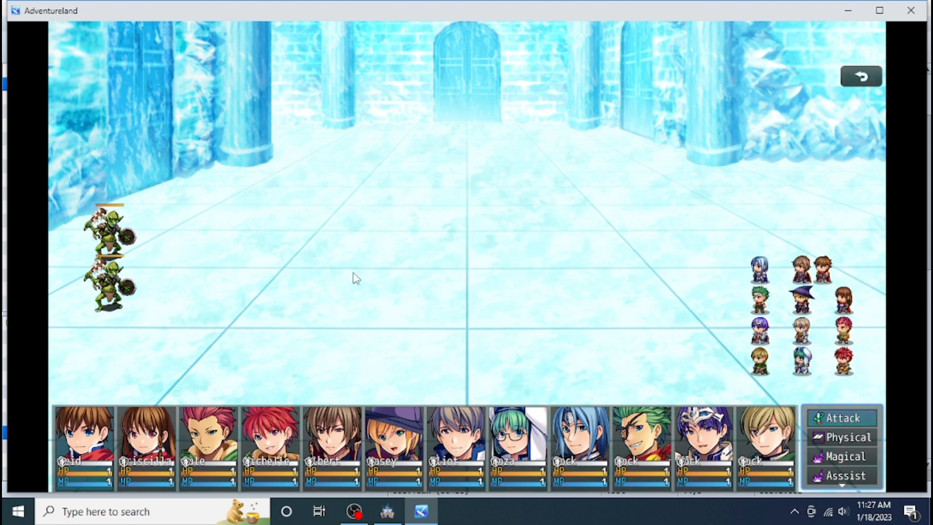
{"action": "mouse_move", "coordinate": [871, 301]}
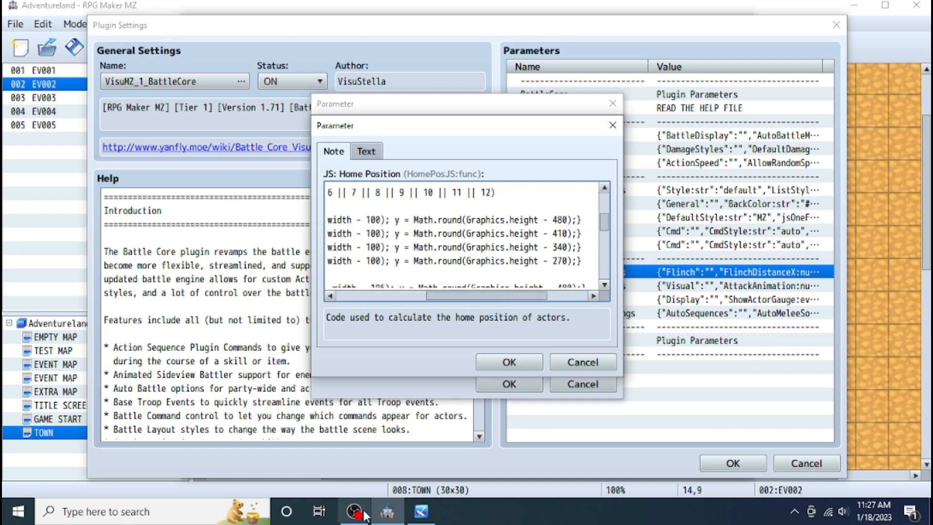
- Return to the test battle after viewing the 480, 410, 340, 270 height offsets
{"action": "left_click", "coordinate": [387, 511]}
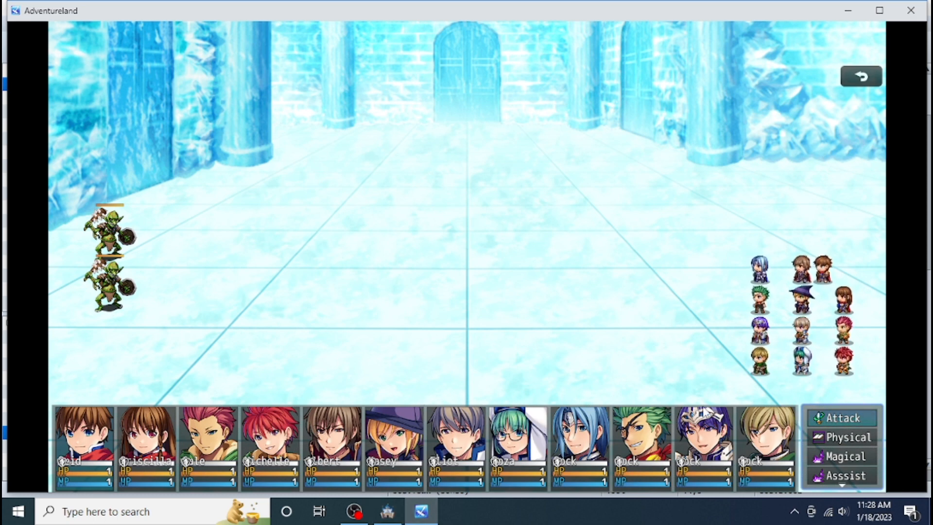
{"action": "mouse_move", "coordinate": [625, 387]}
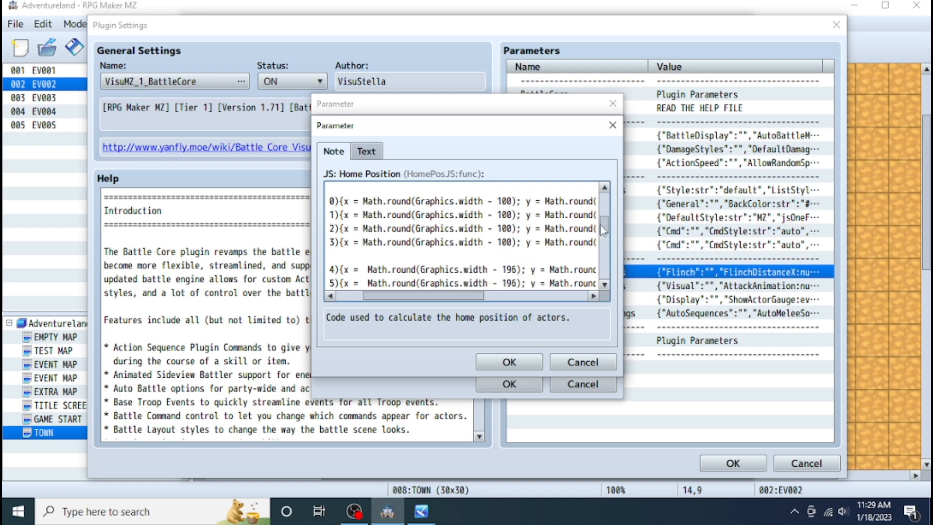
{"action": "scroll", "scroll_direction": "down", "scroll_amount": 3}
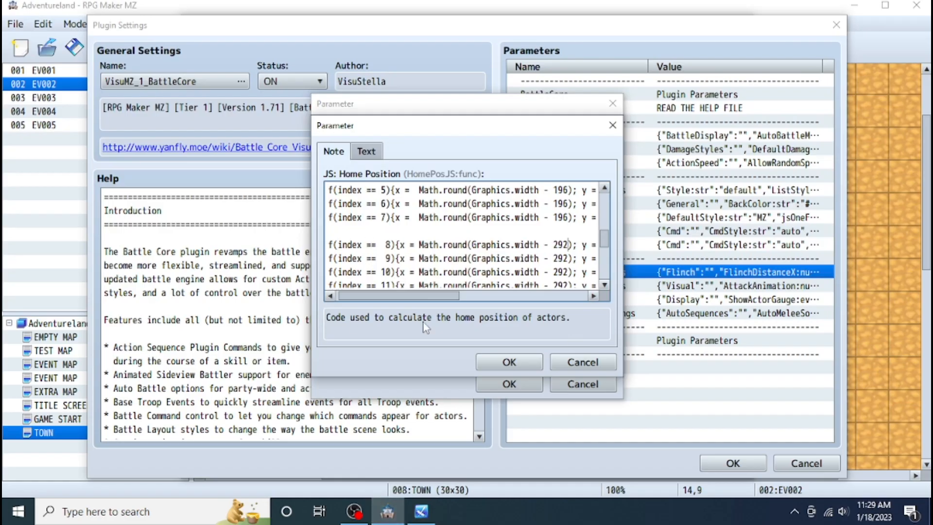
{"action": "scroll", "scroll_direction": "down", "scroll_amount": 3}
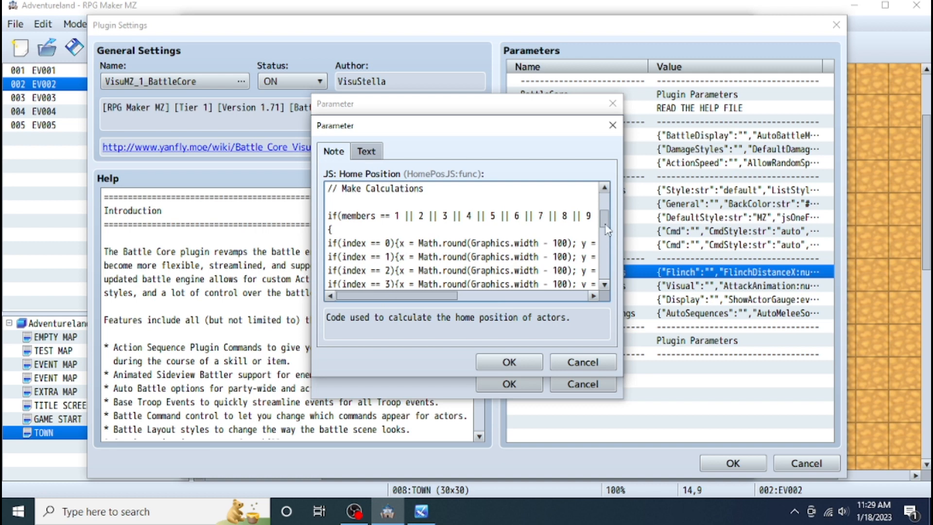
{"action": "scroll", "scroll_direction": "down", "scroll_amount": 3}
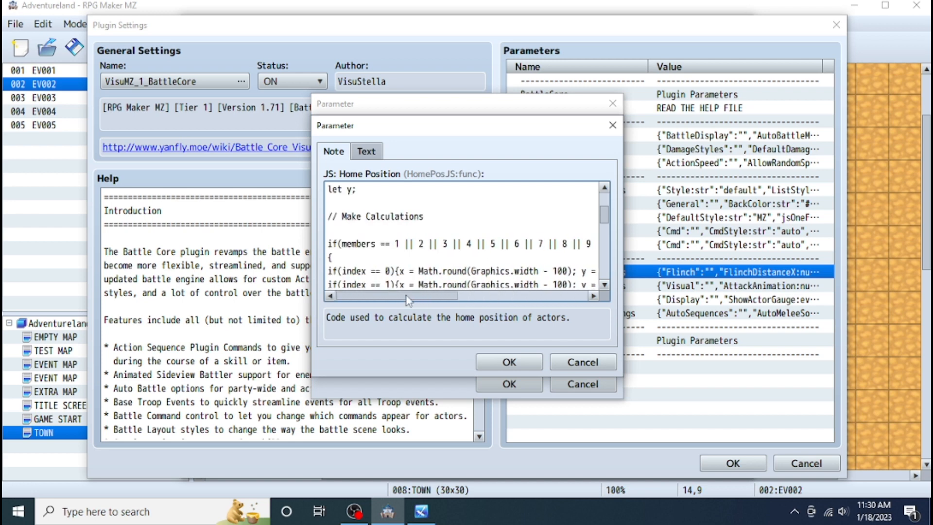
{"action": "mouse_move", "coordinate": [444, 303]}
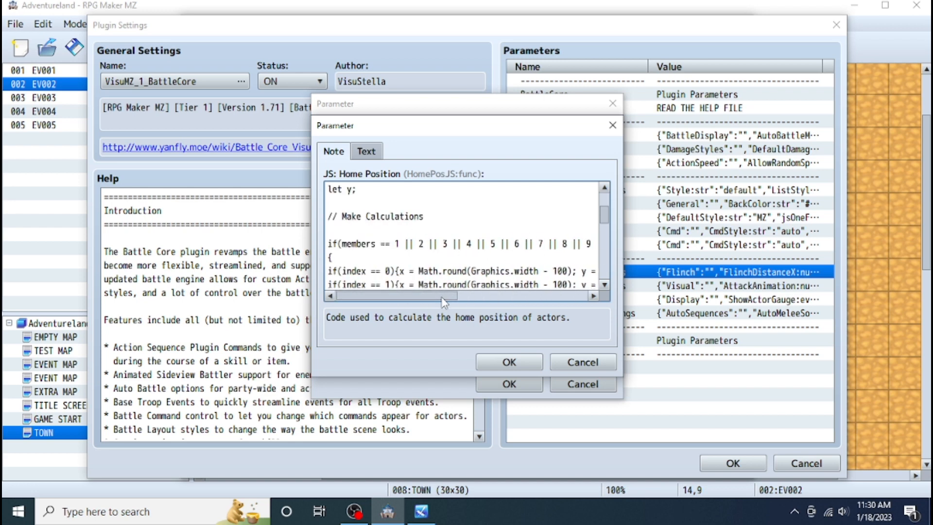
{"action": "scroll", "scroll_direction": "down", "scroll_amount": 3}
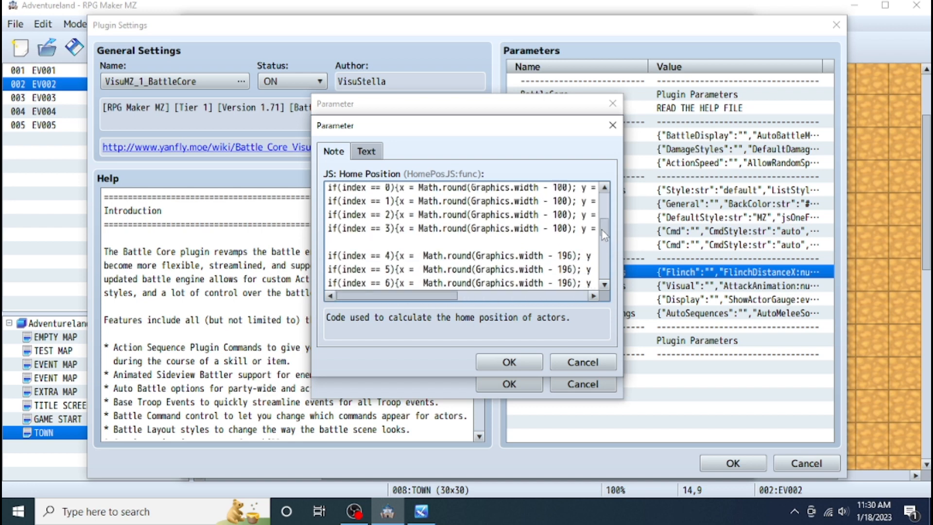
{"action": "scroll", "scroll_direction": "down", "scroll_amount": 3}
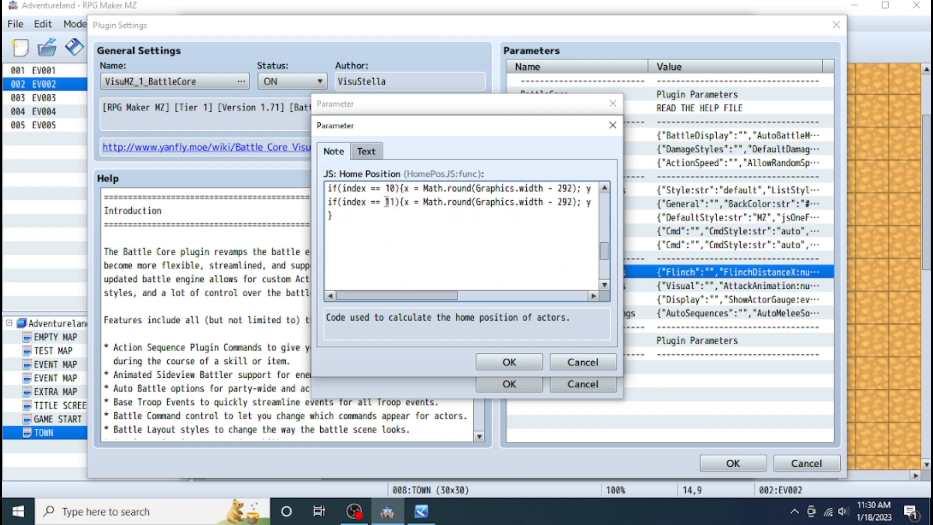